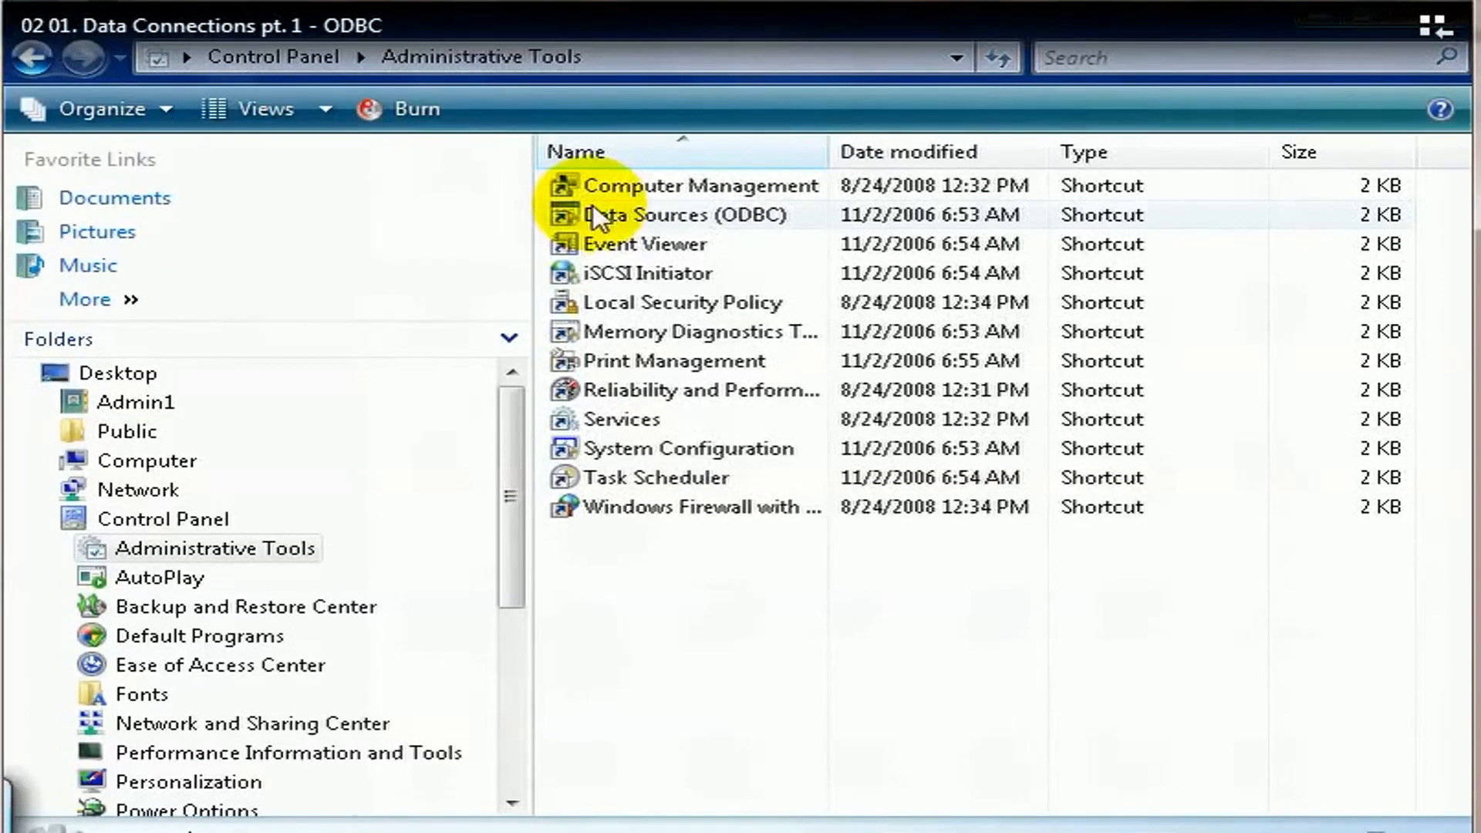
Launch Data Sources (ODBC) and start adding a new user data source.
{"action": "left_click", "coordinate": [662, 214]}
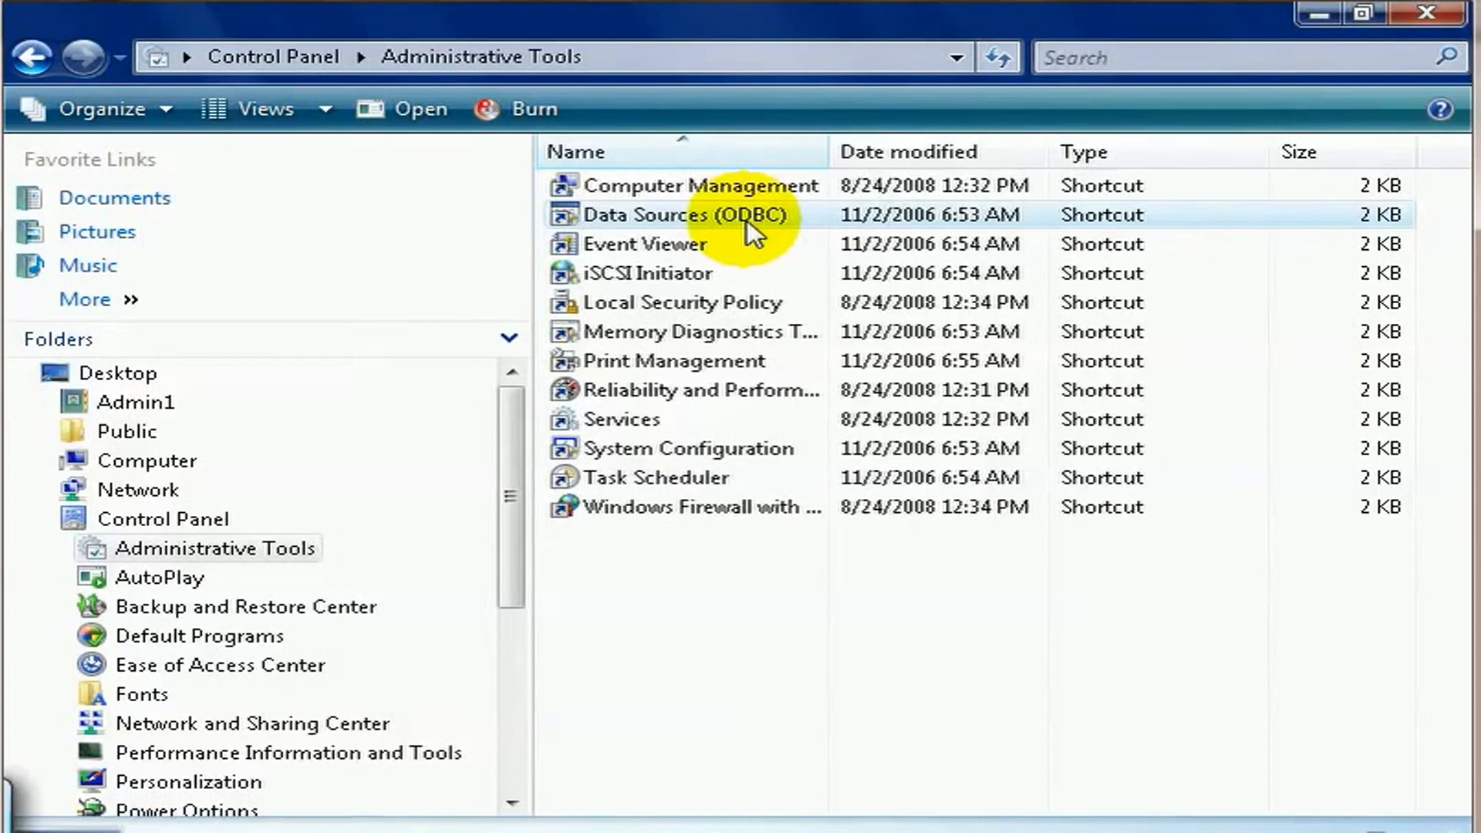
{"action": "mouse_move", "coordinate": [730, 224]}
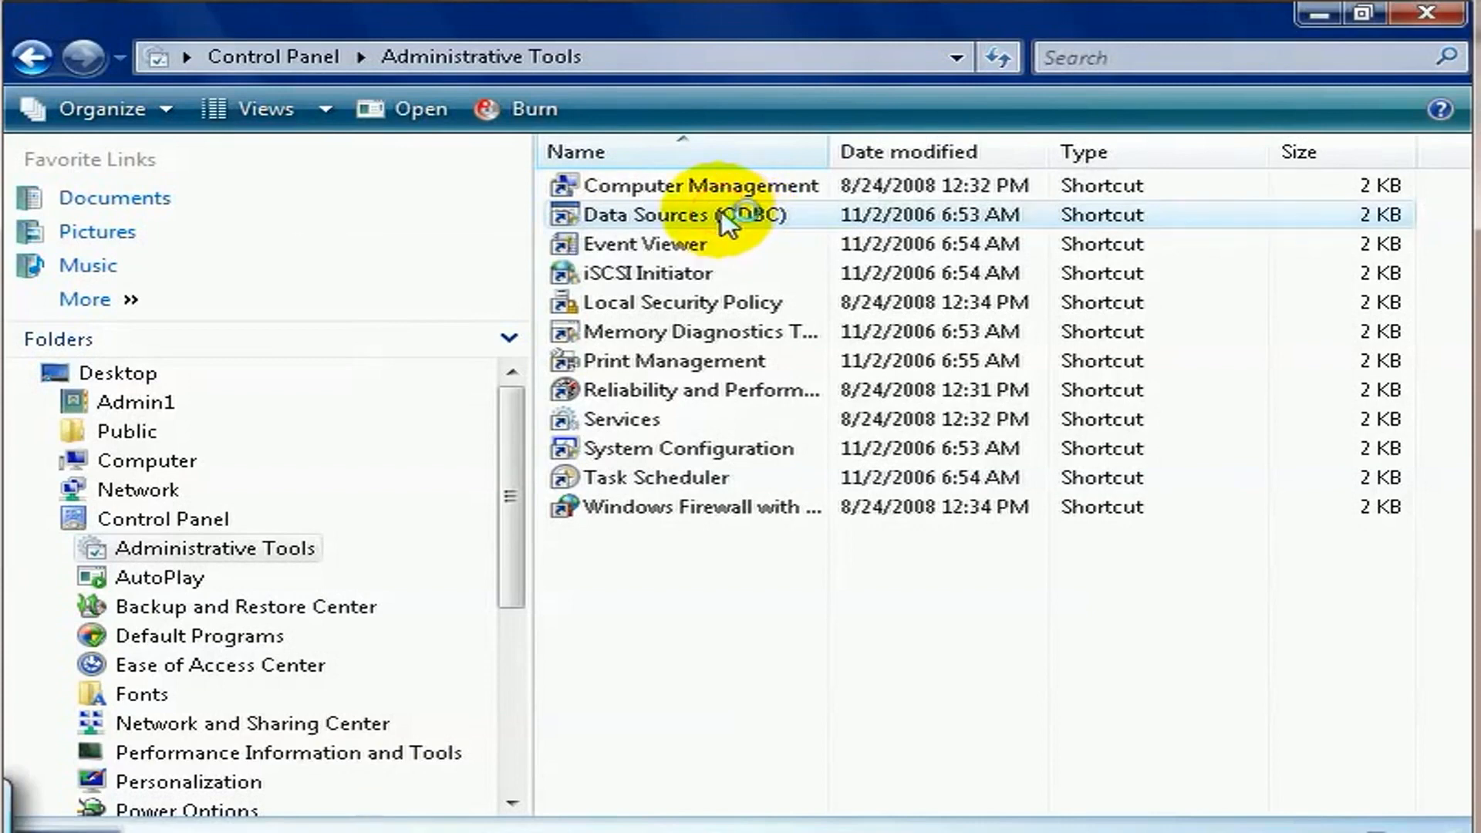
{"action": "double_click", "coordinate": [662, 216]}
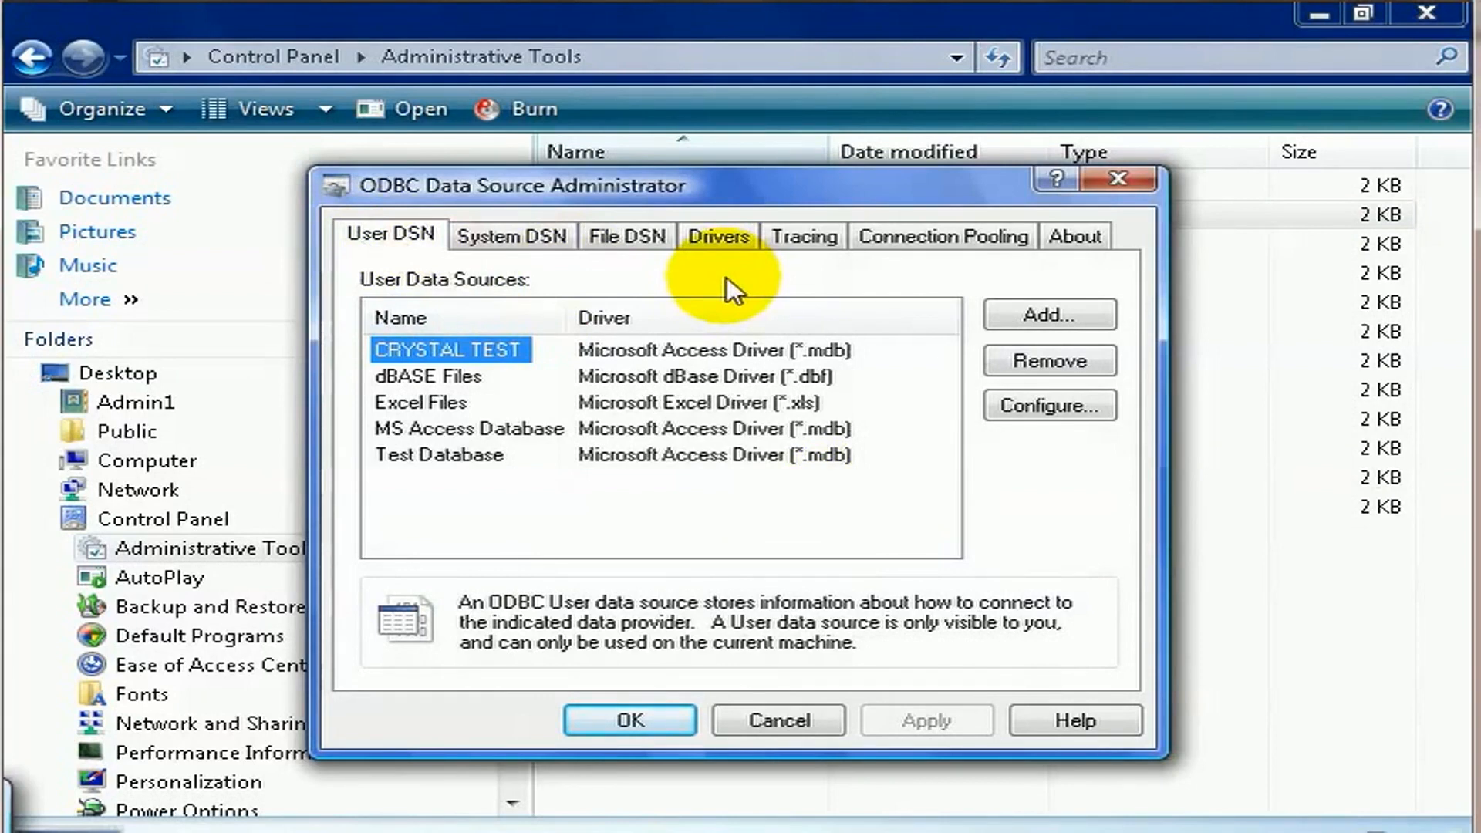
{"action": "mouse_move", "coordinate": [1082, 334]}
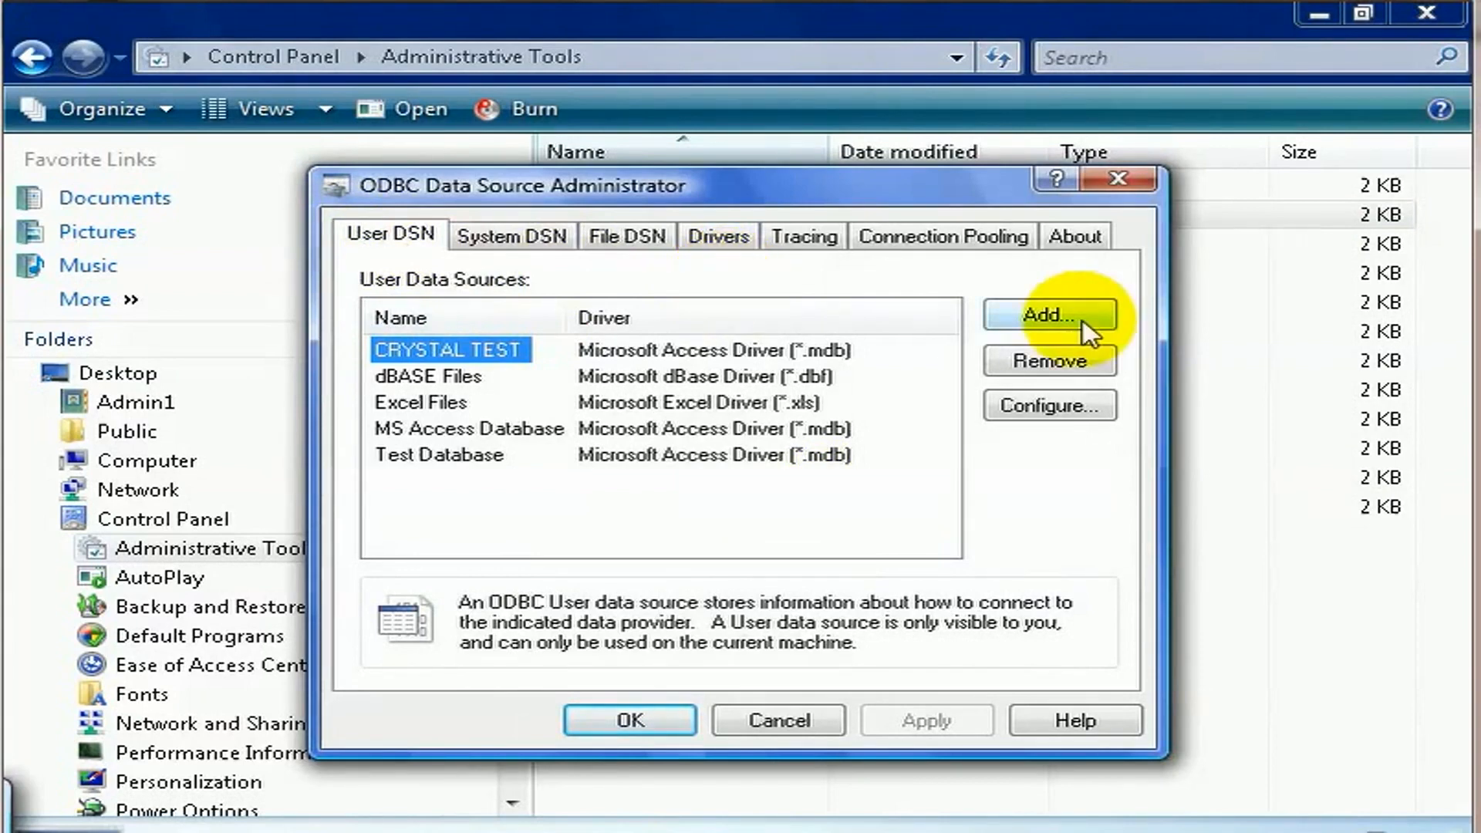
{"action": "left_click", "coordinate": [1049, 315]}
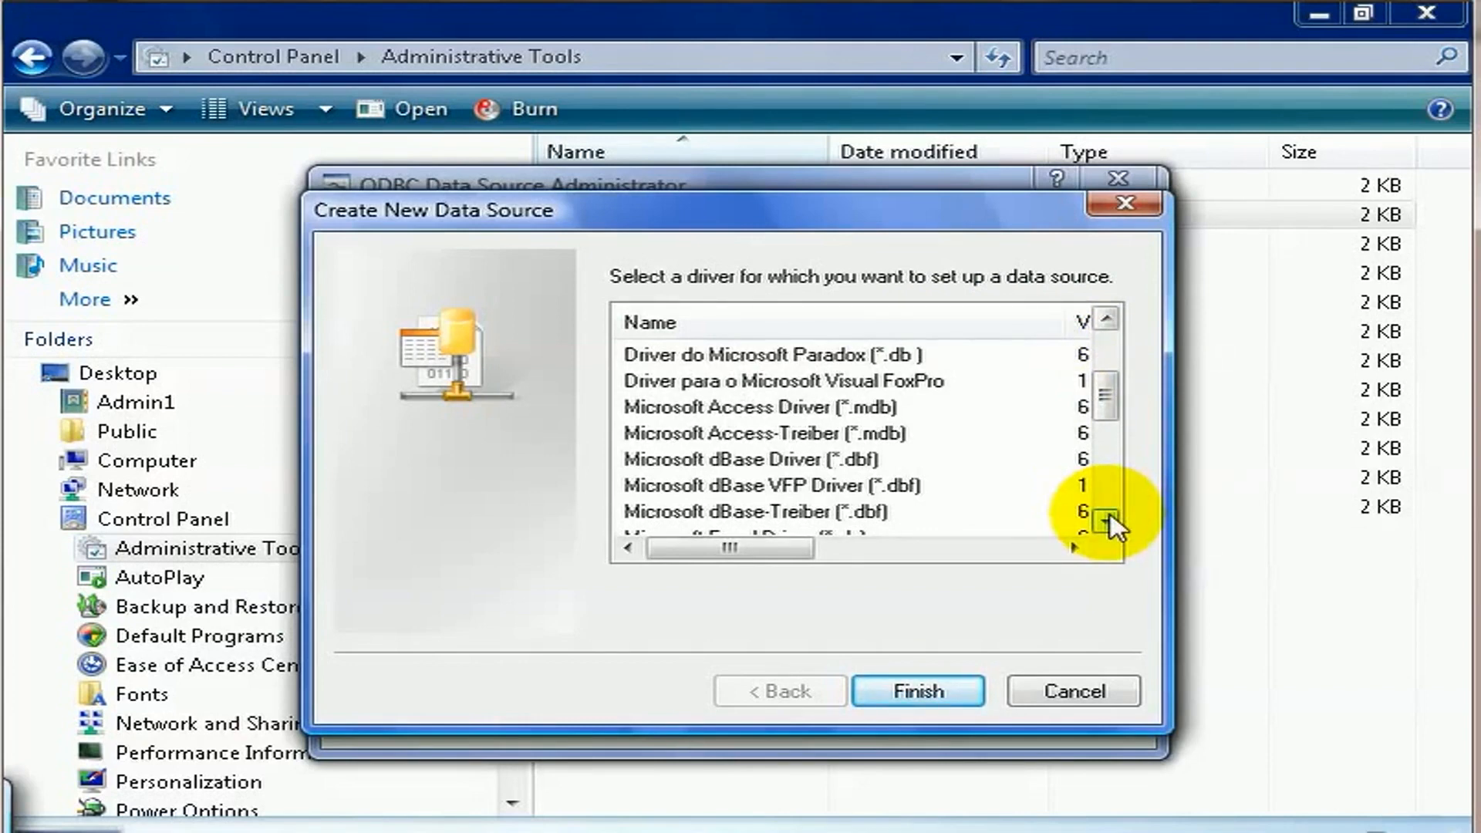
Choose Microsoft Access Driver (*.mdb) and finish to reach its setup form.
{"action": "left_click", "coordinate": [761, 407]}
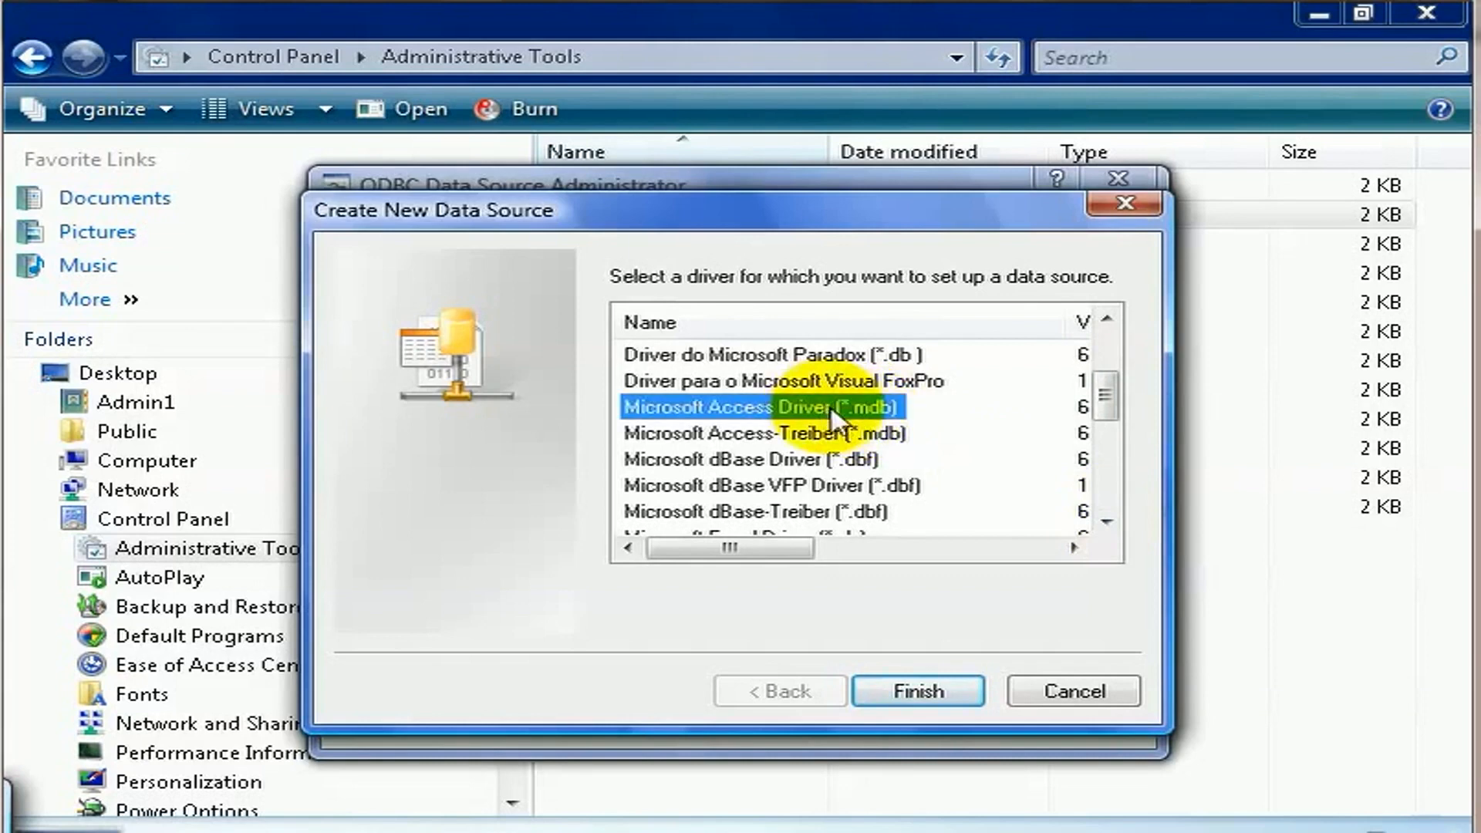
{"action": "mouse_move", "coordinate": [935, 415]}
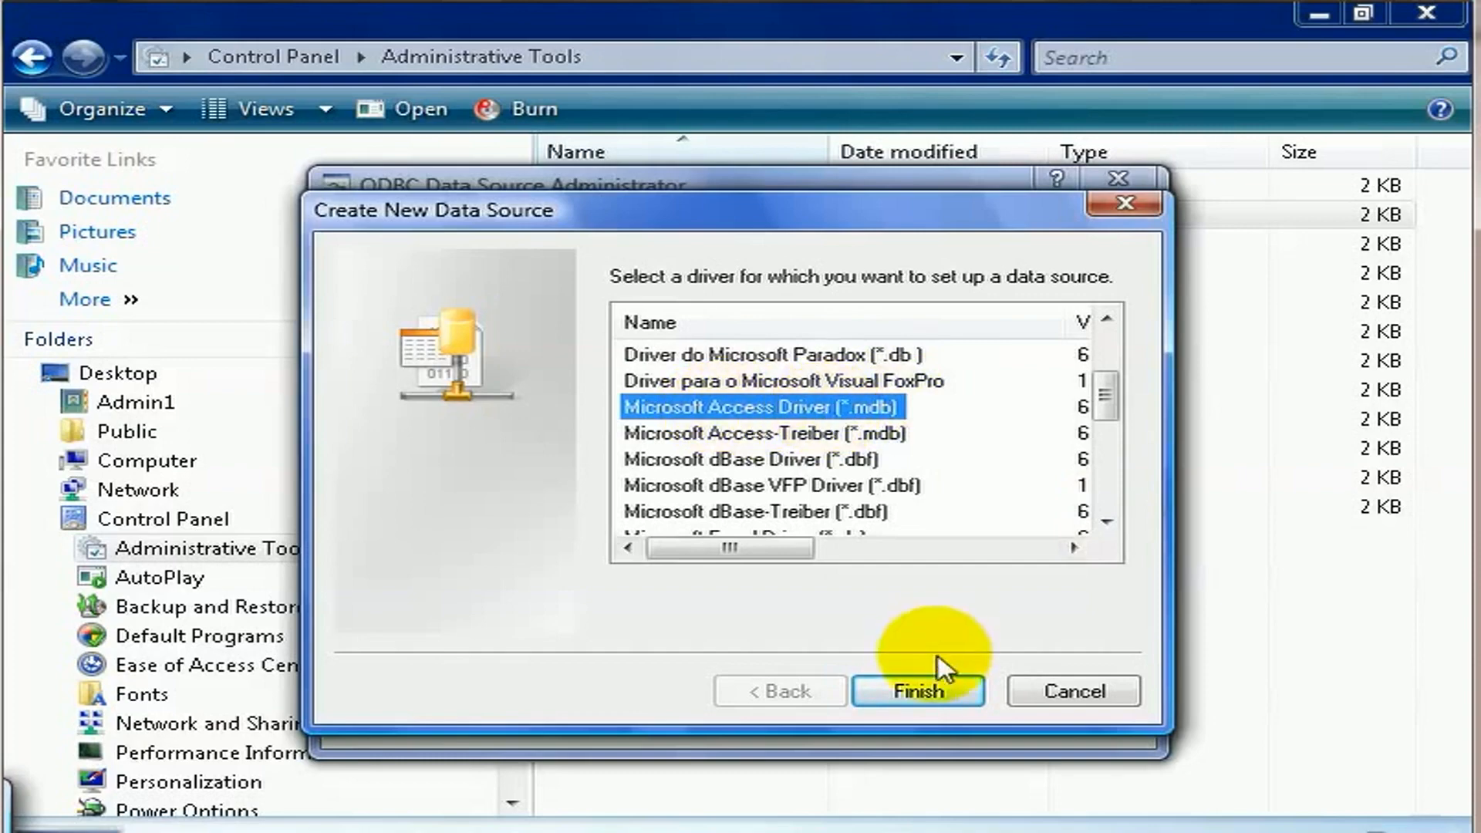
{"action": "left_click", "coordinate": [917, 692]}
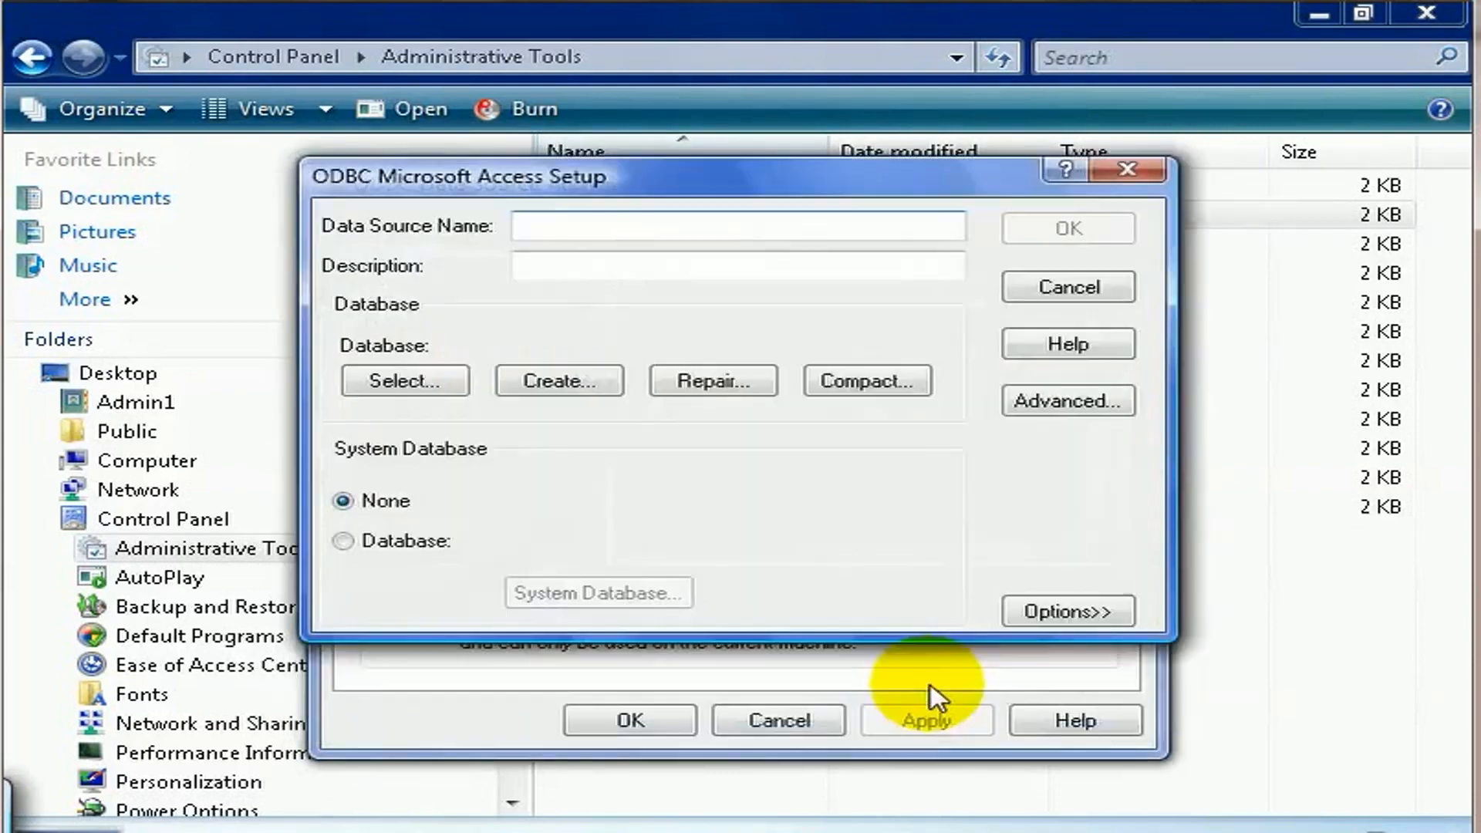
Name the source CRYSTAL TRAINING with description 'Crystal Training Database for CRXI'.
{"action": "left_click", "coordinate": [738, 227]}
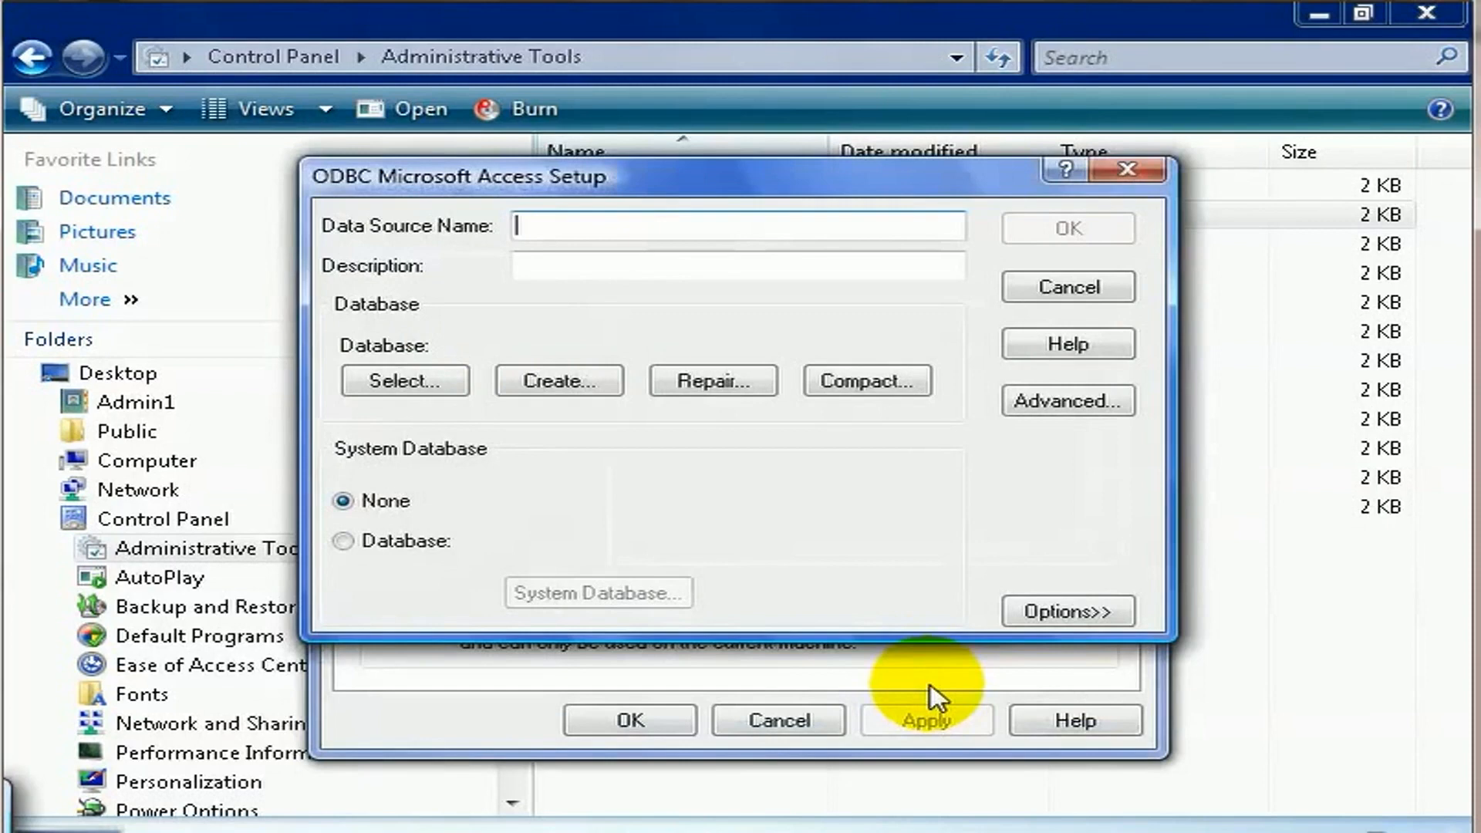
{"action": "type", "text": "CRYST"}
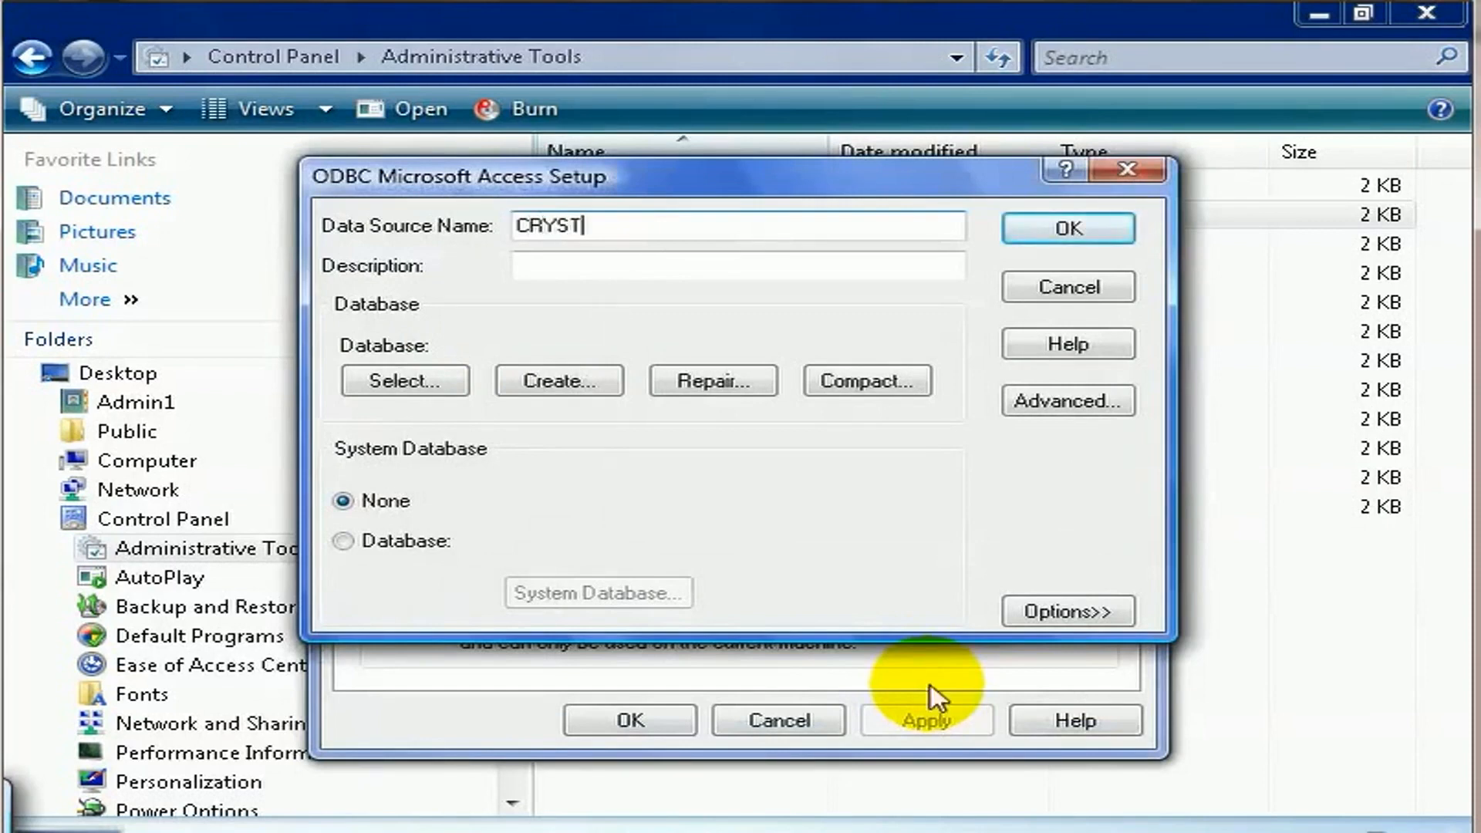
{"action": "type", "text": "AL TRAINING"}
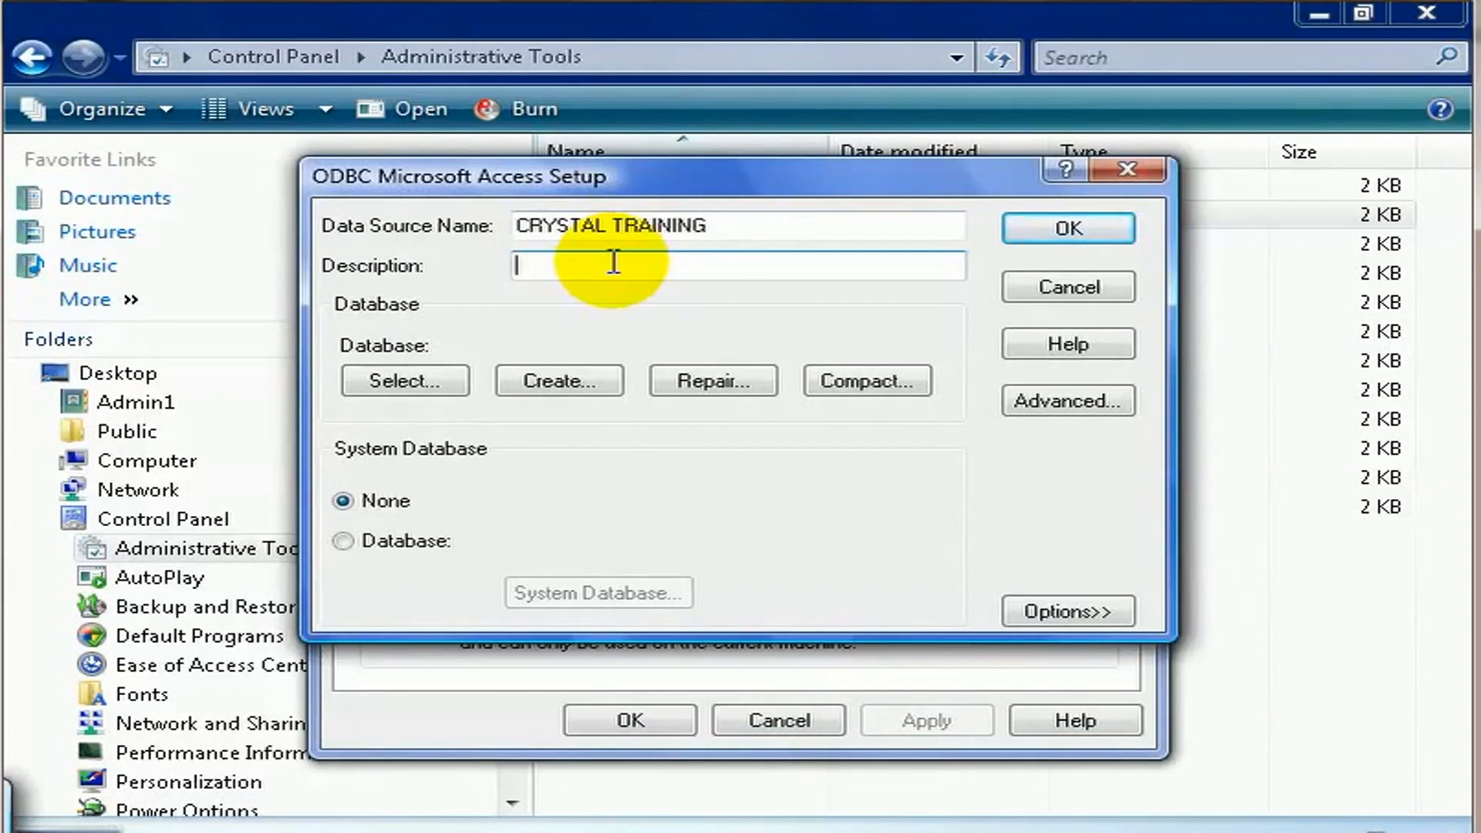
{"action": "type", "text": "Crystal Training D"}
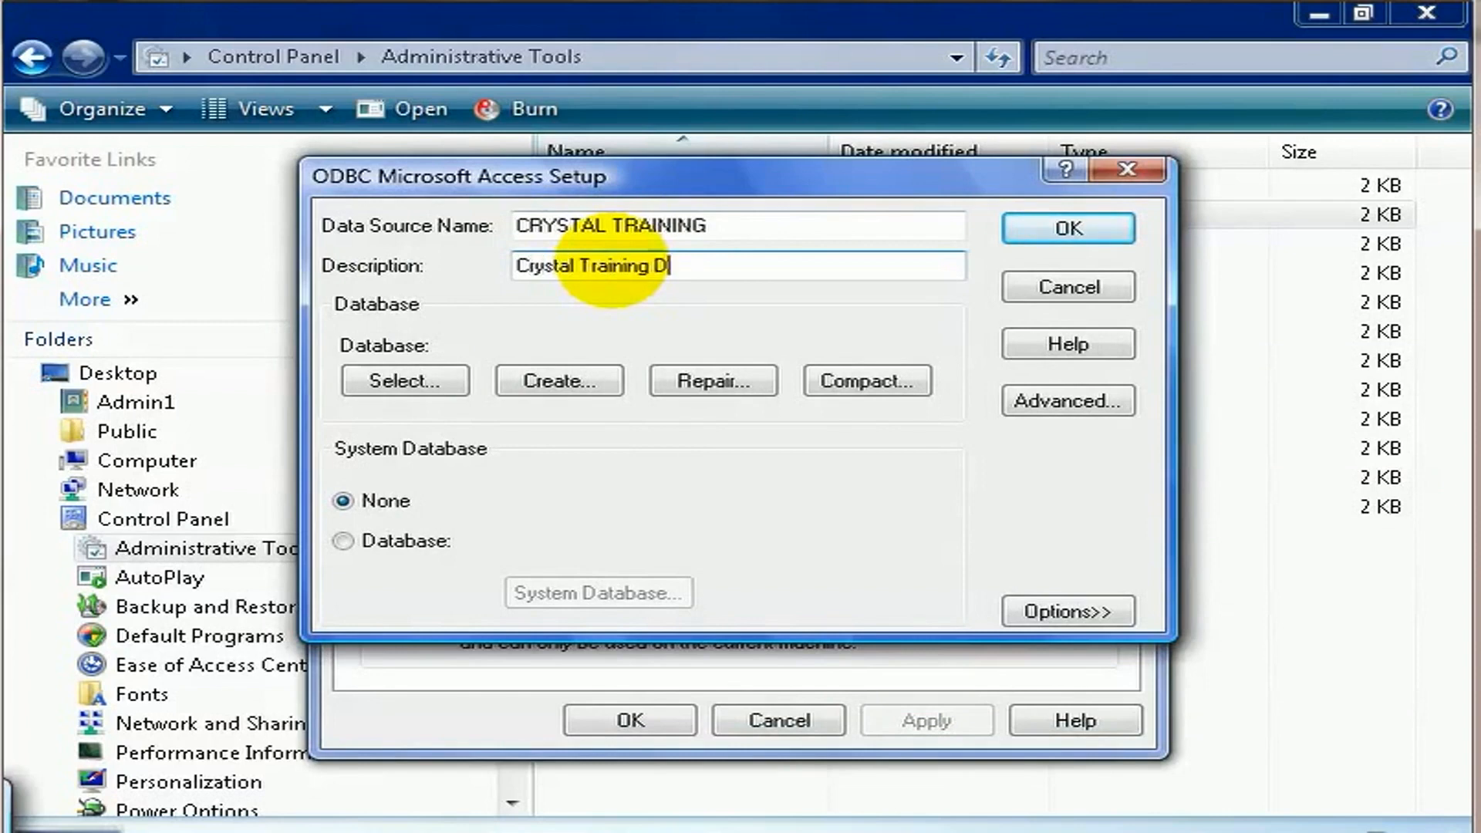
{"action": "type", "text": "atabase for"}
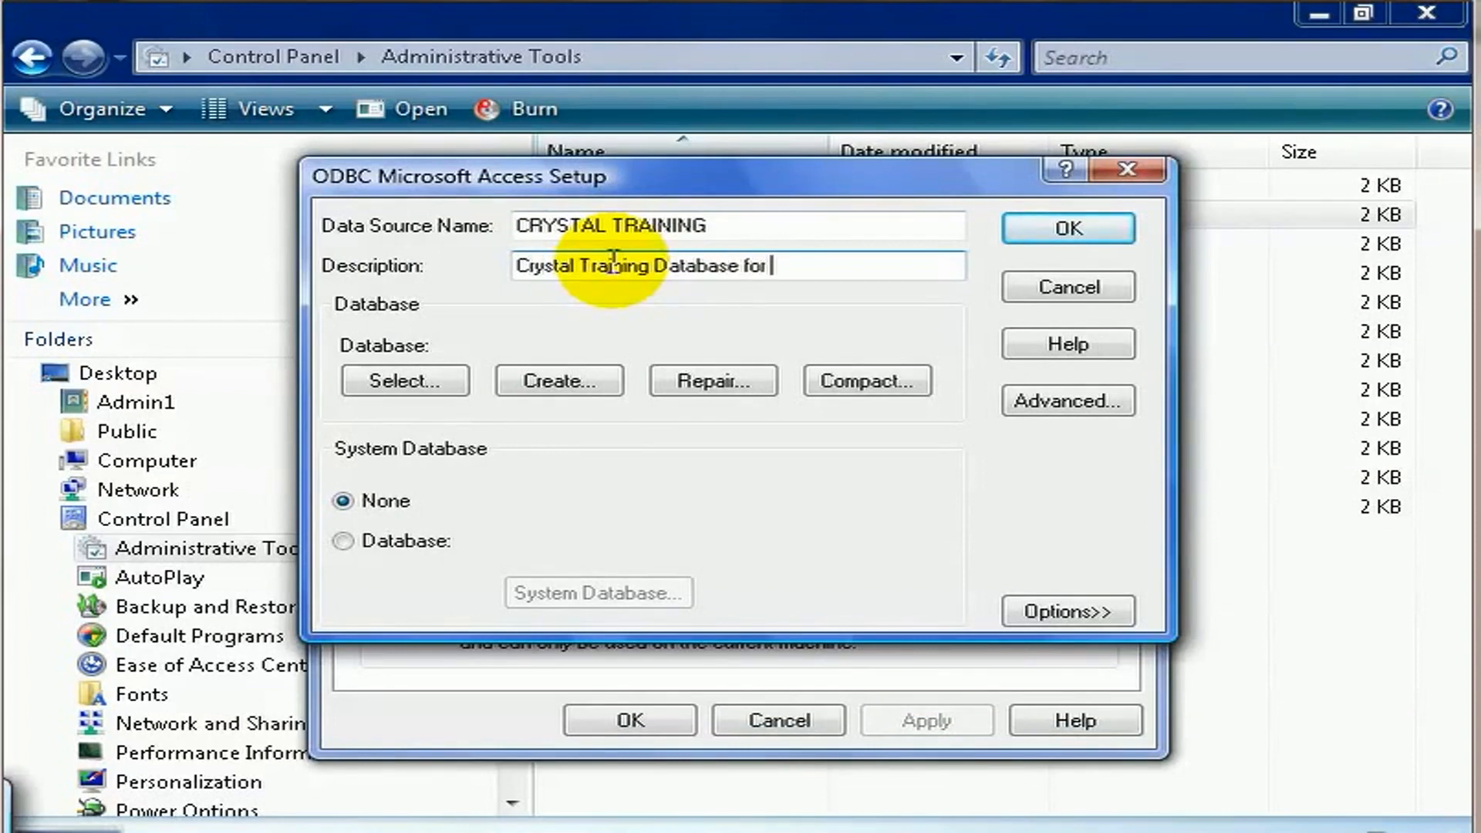
{"action": "type", "text": "CRXI"}
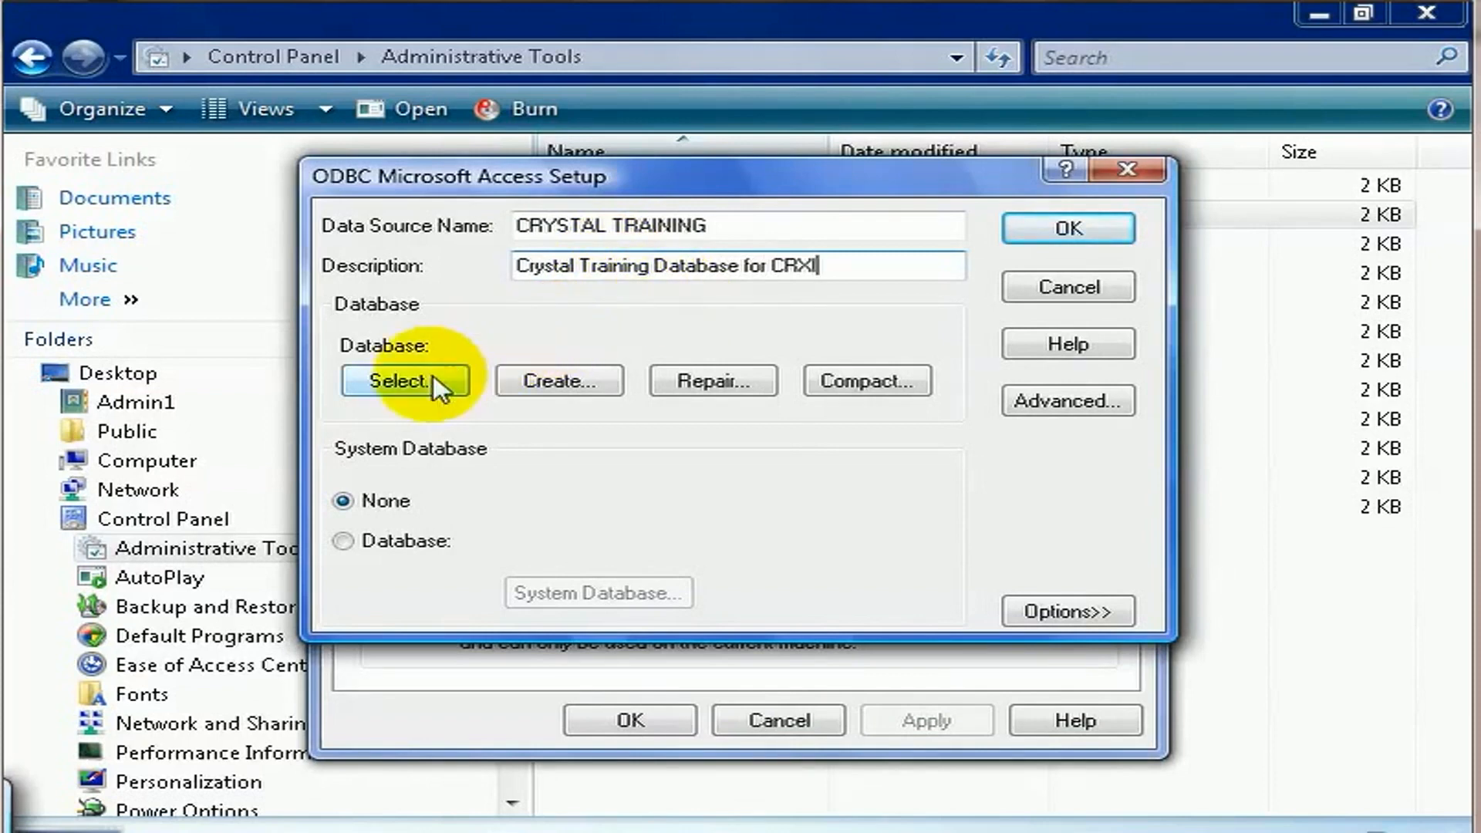
Browse for the database, navigating from drive C into the VTC Training folder.
{"action": "left_click", "coordinate": [403, 381]}
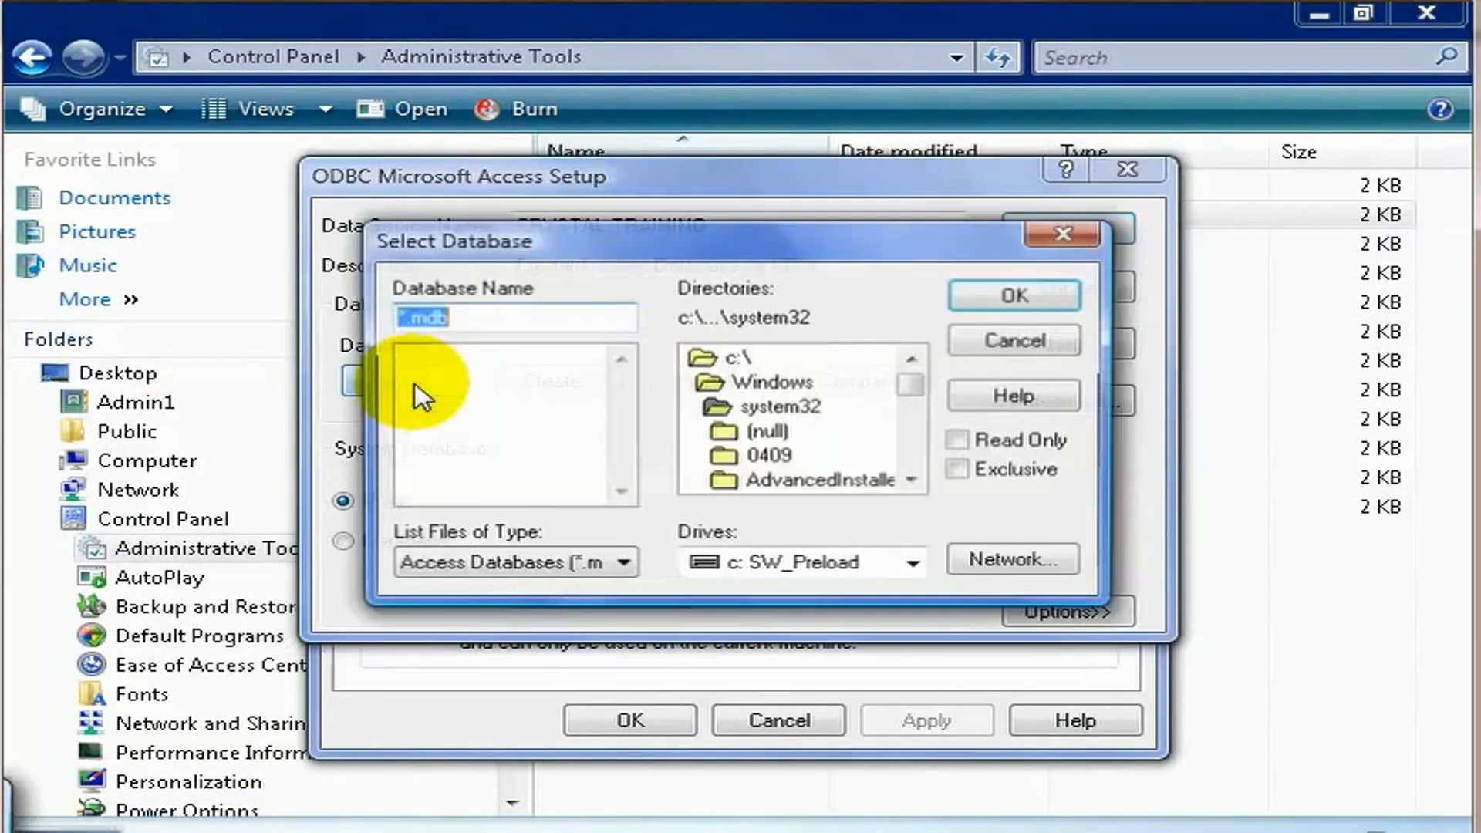
{"action": "double_click", "coordinate": [738, 357]}
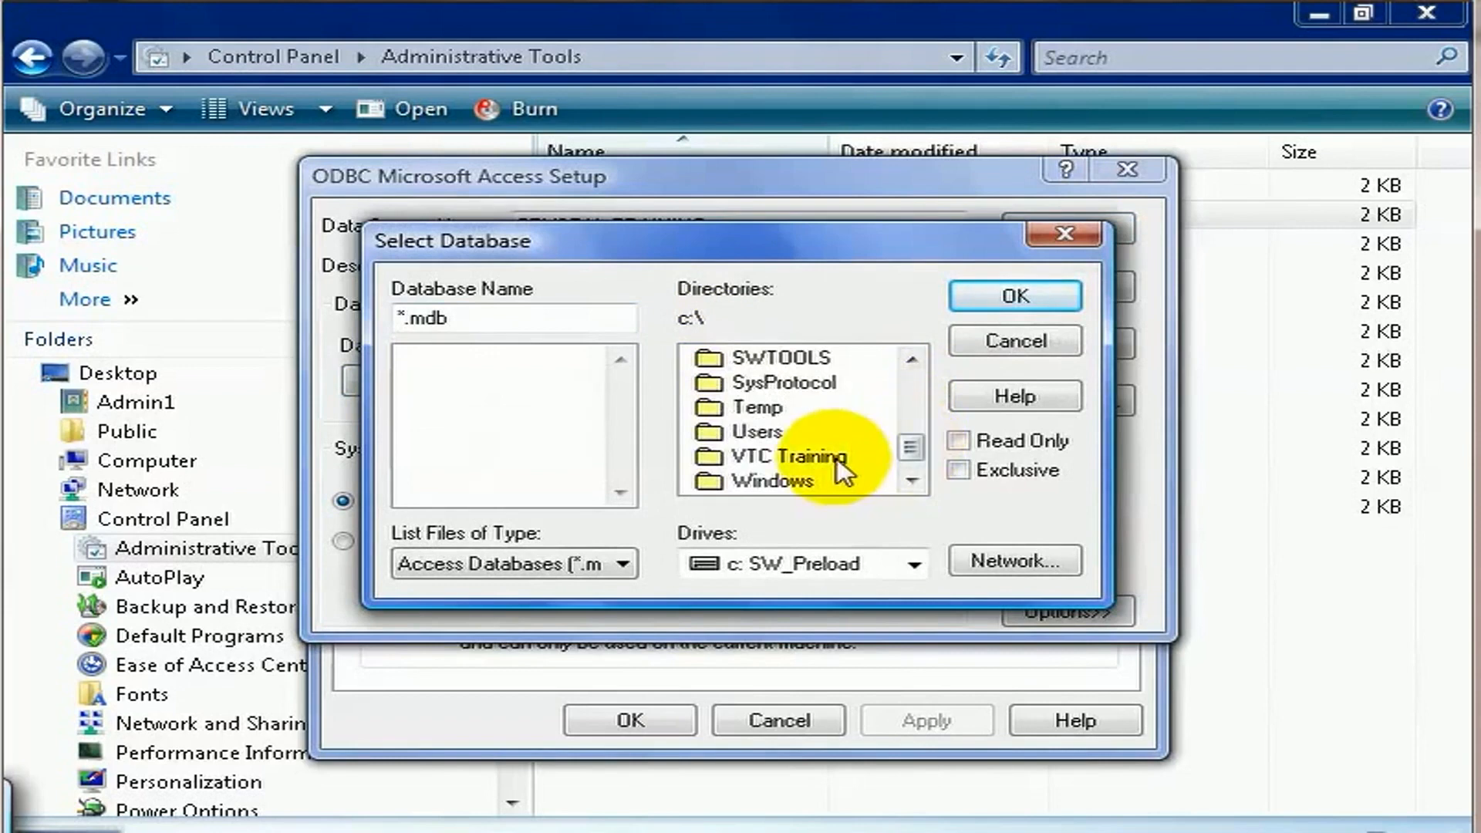
{"action": "double_click", "coordinate": [772, 457]}
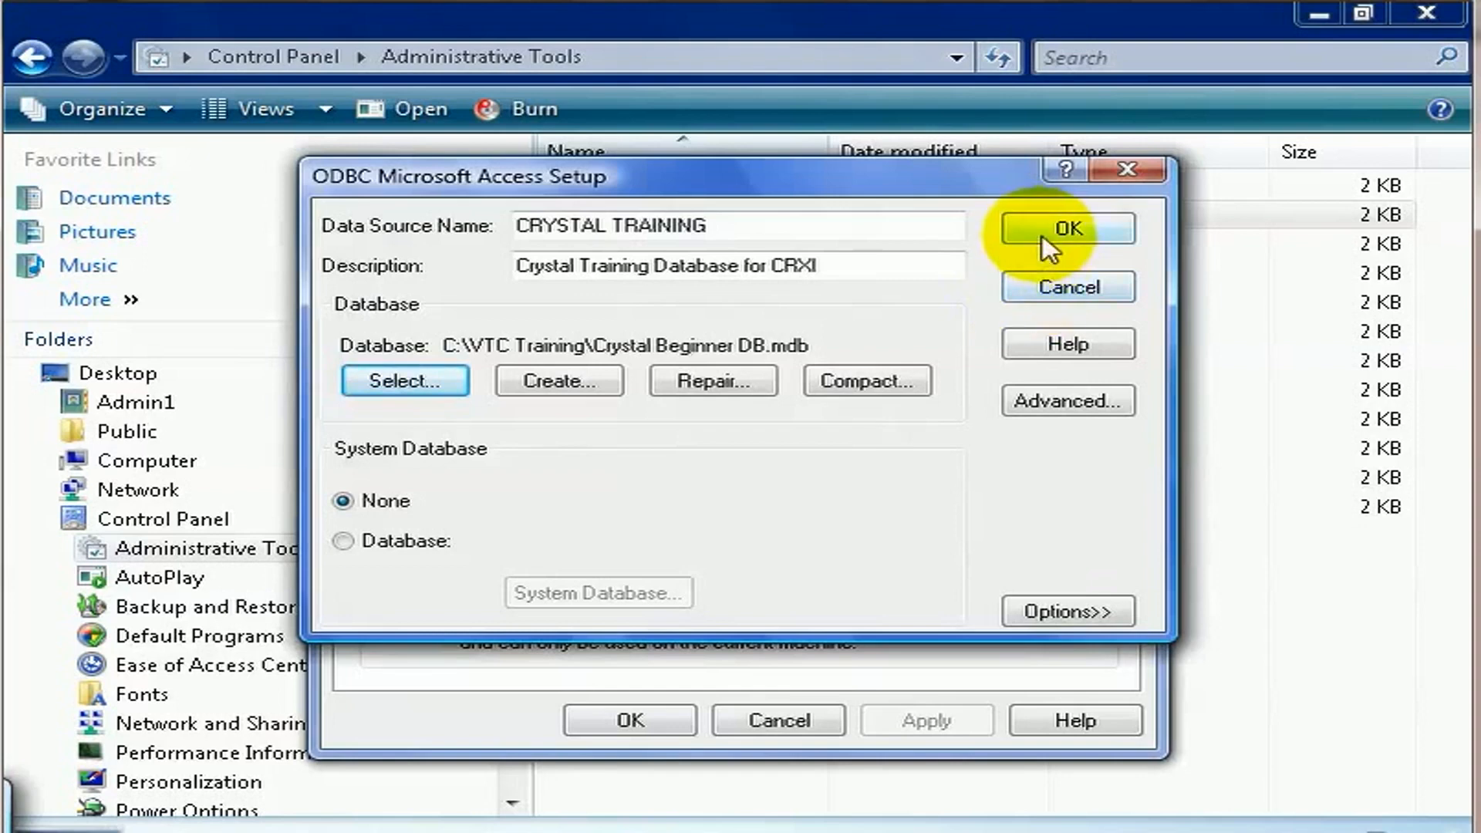
{"action": "left_click", "coordinate": [1068, 229]}
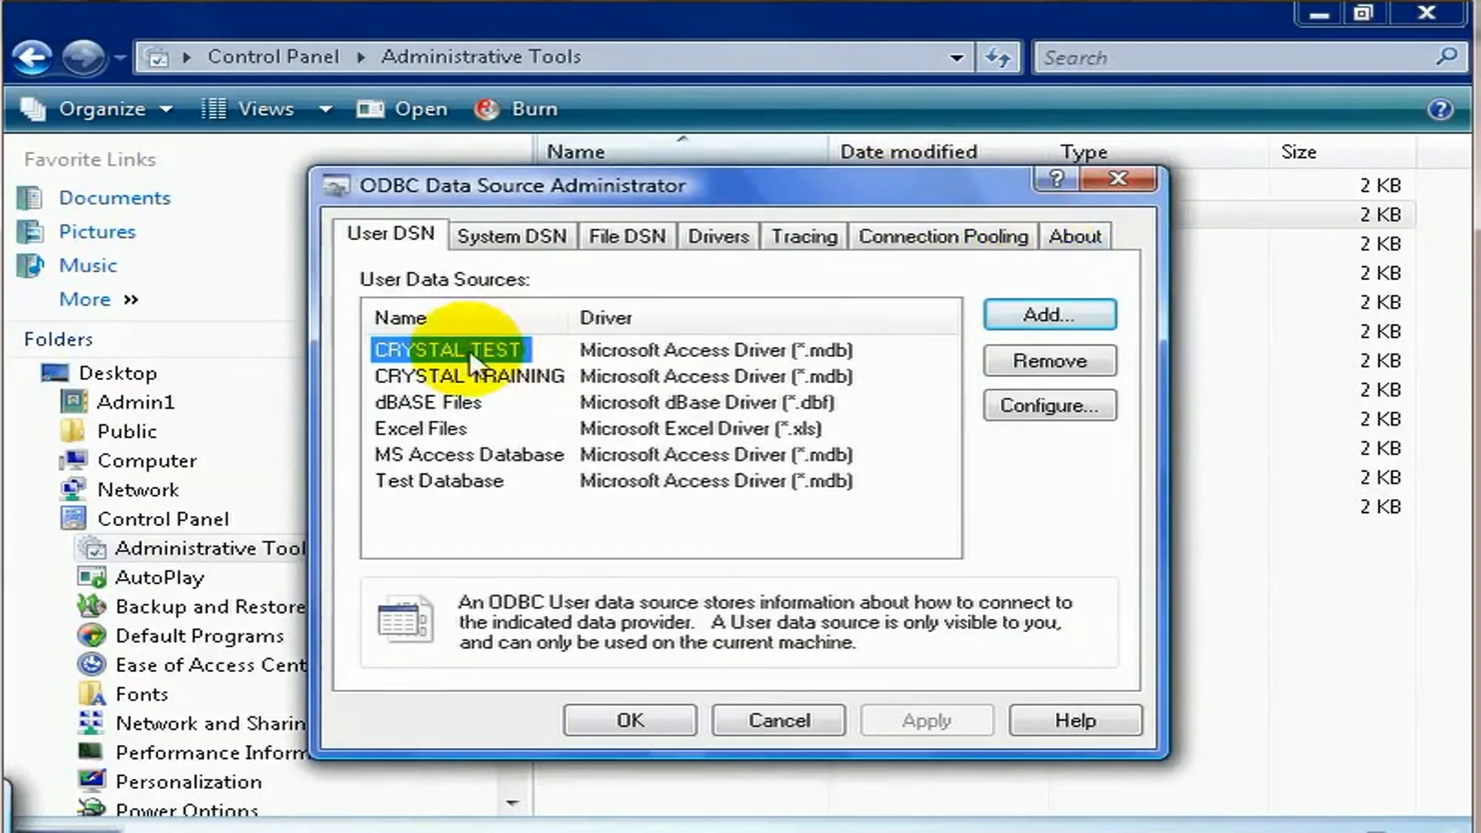
{"action": "left_click", "coordinate": [470, 377]}
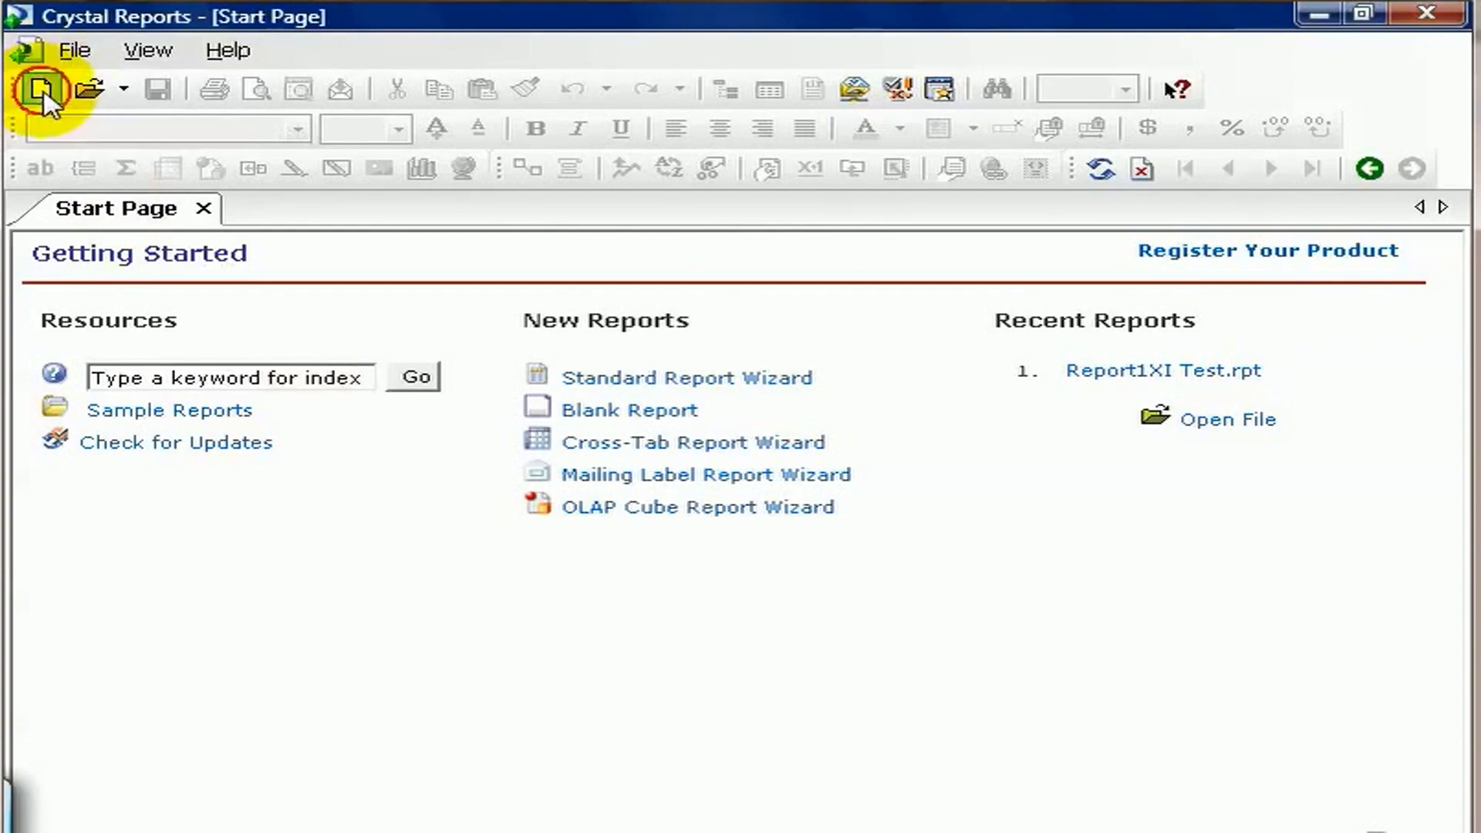
Start a new standard report and choose ODBC (RDO) as the data source type.
{"action": "left_click", "coordinate": [686, 376]}
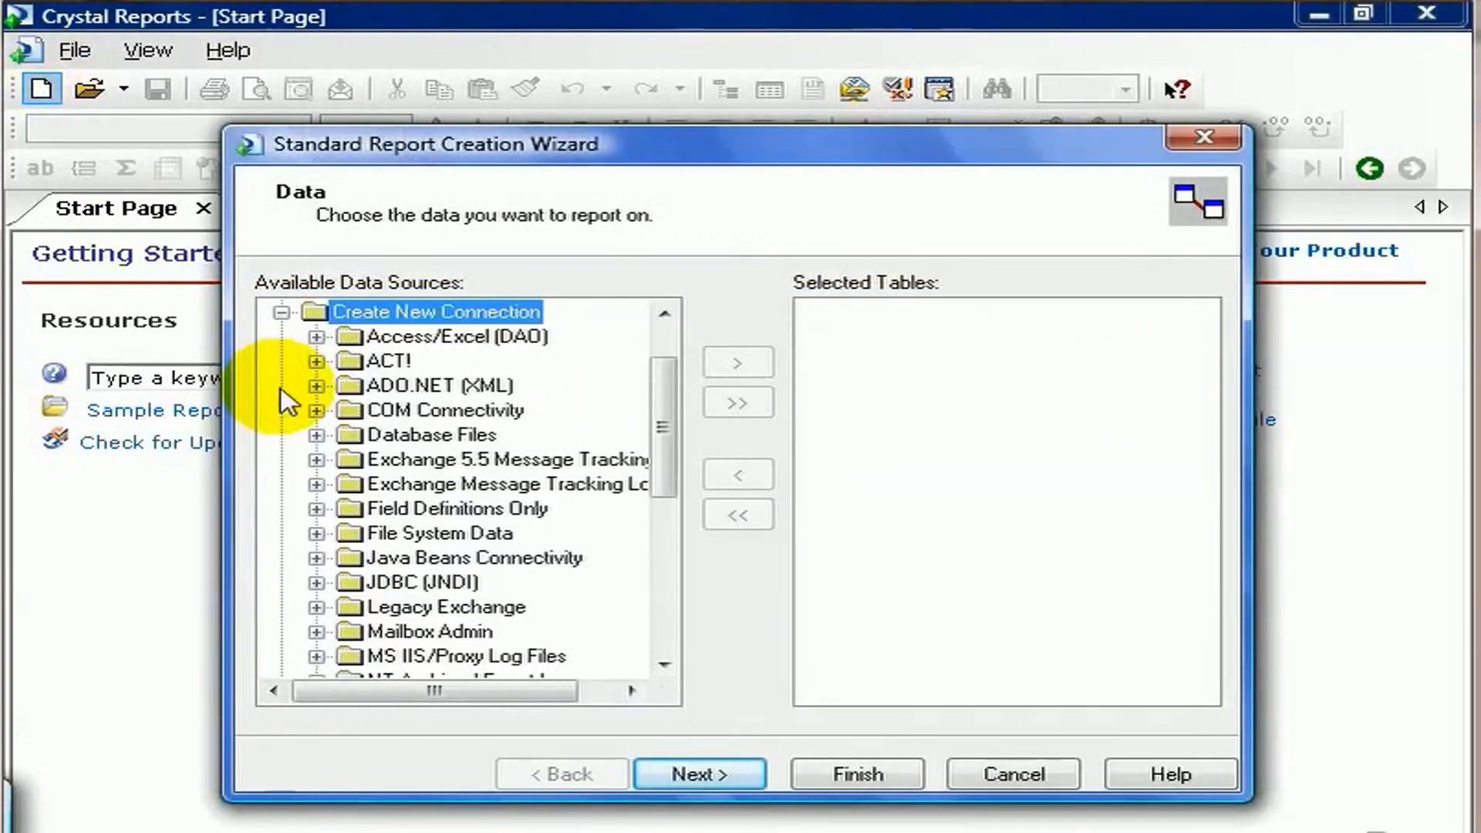
{"action": "scroll", "scroll_direction": "down", "scroll_amount": 3}
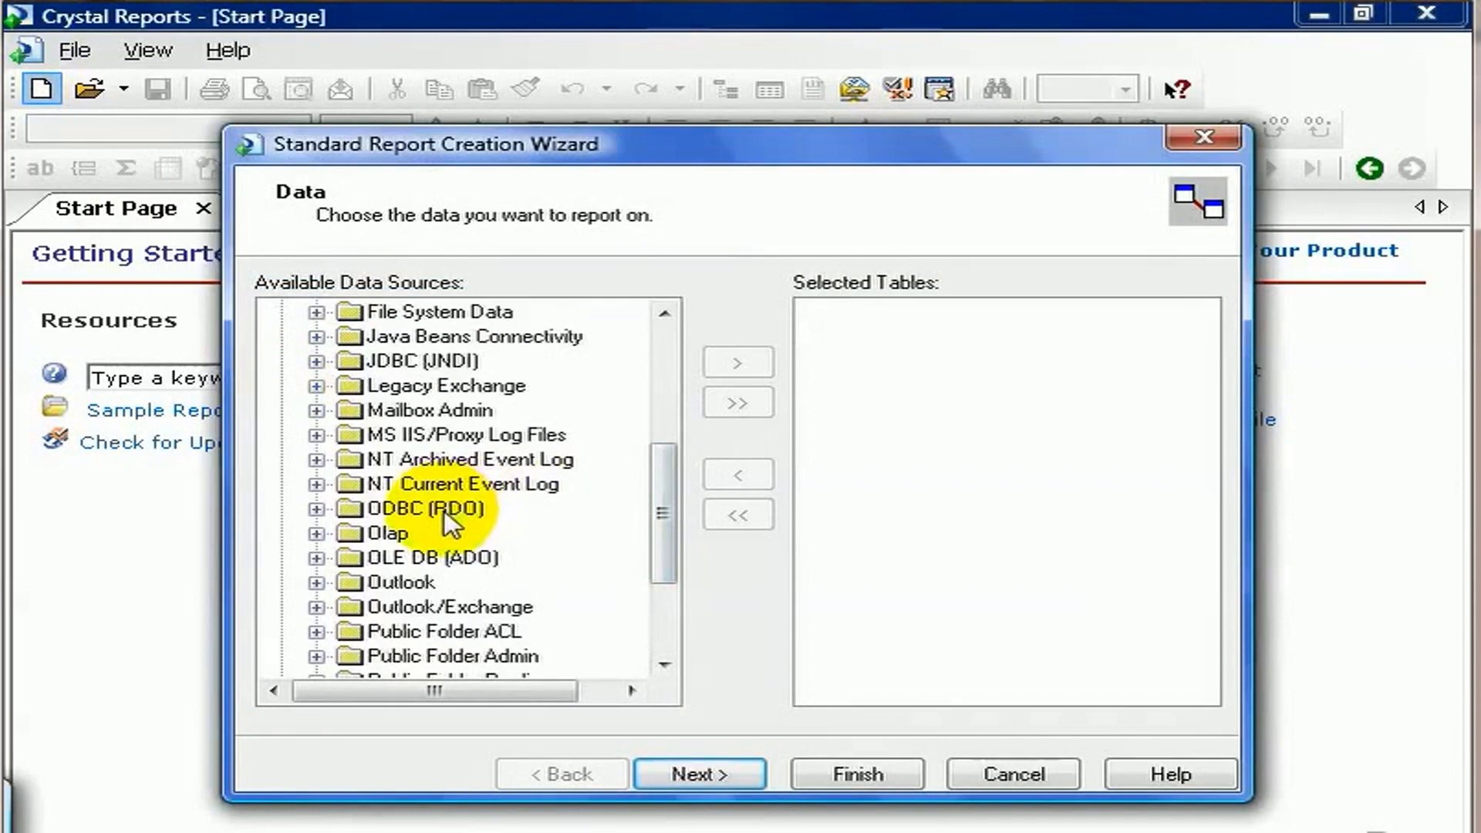
{"action": "double_click", "coordinate": [417, 507]}
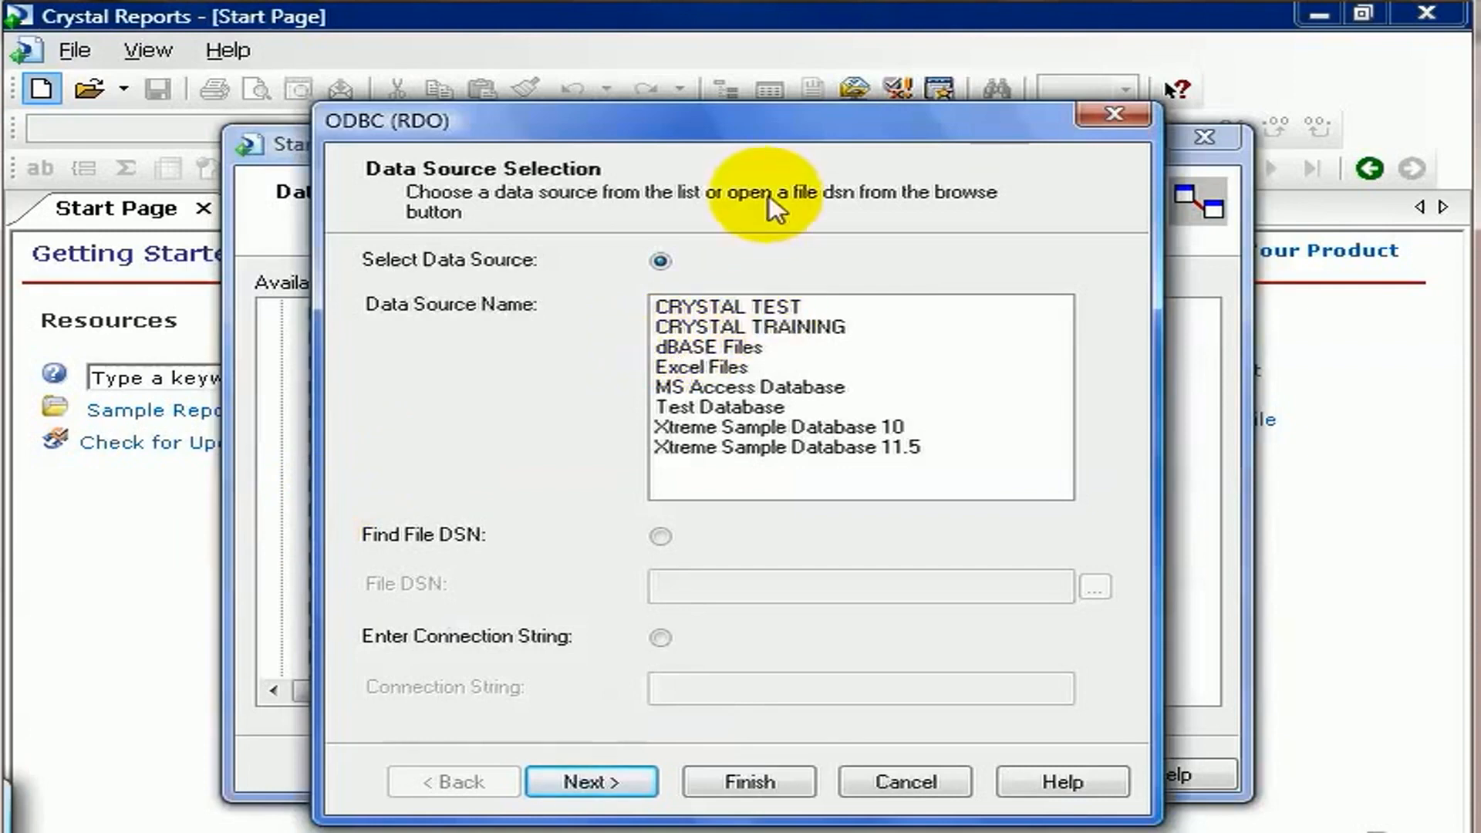
Select CRYSTAL TRAINING as the ODBC source and continue to its blank logon details.
{"action": "left_click", "coordinate": [725, 305]}
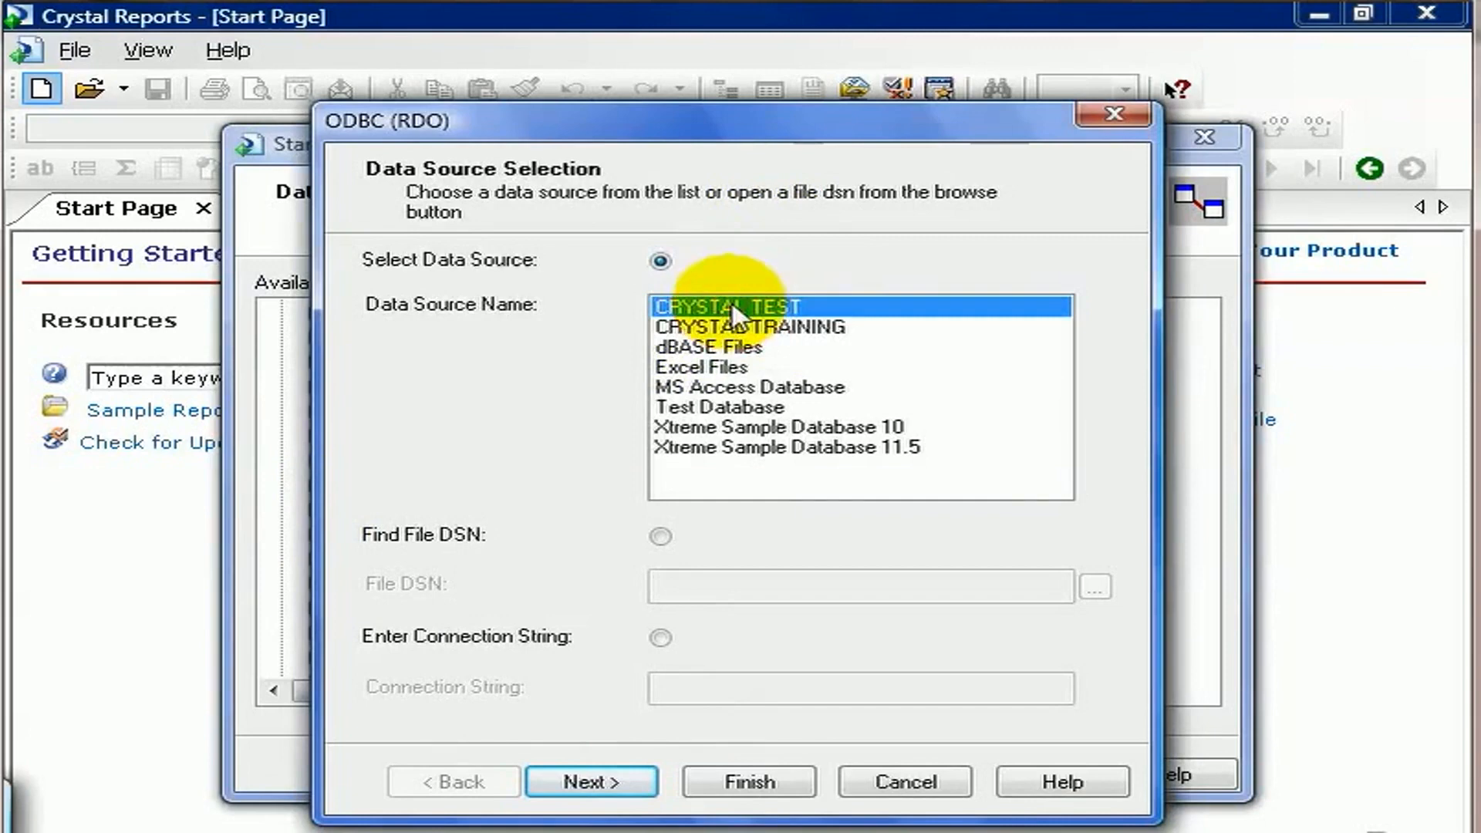
{"action": "left_click", "coordinate": [750, 325]}
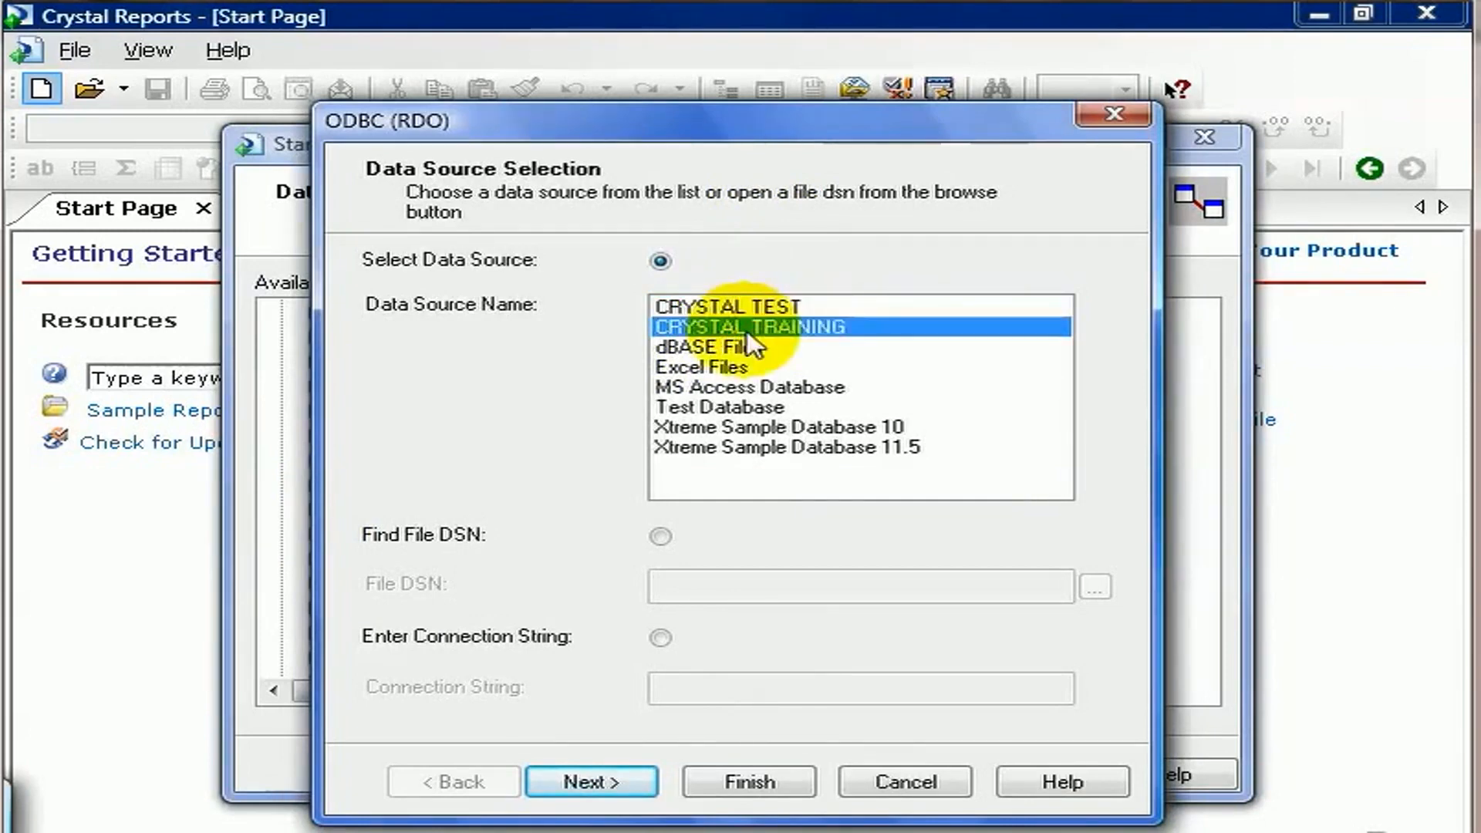
{"action": "left_click", "coordinate": [591, 781]}
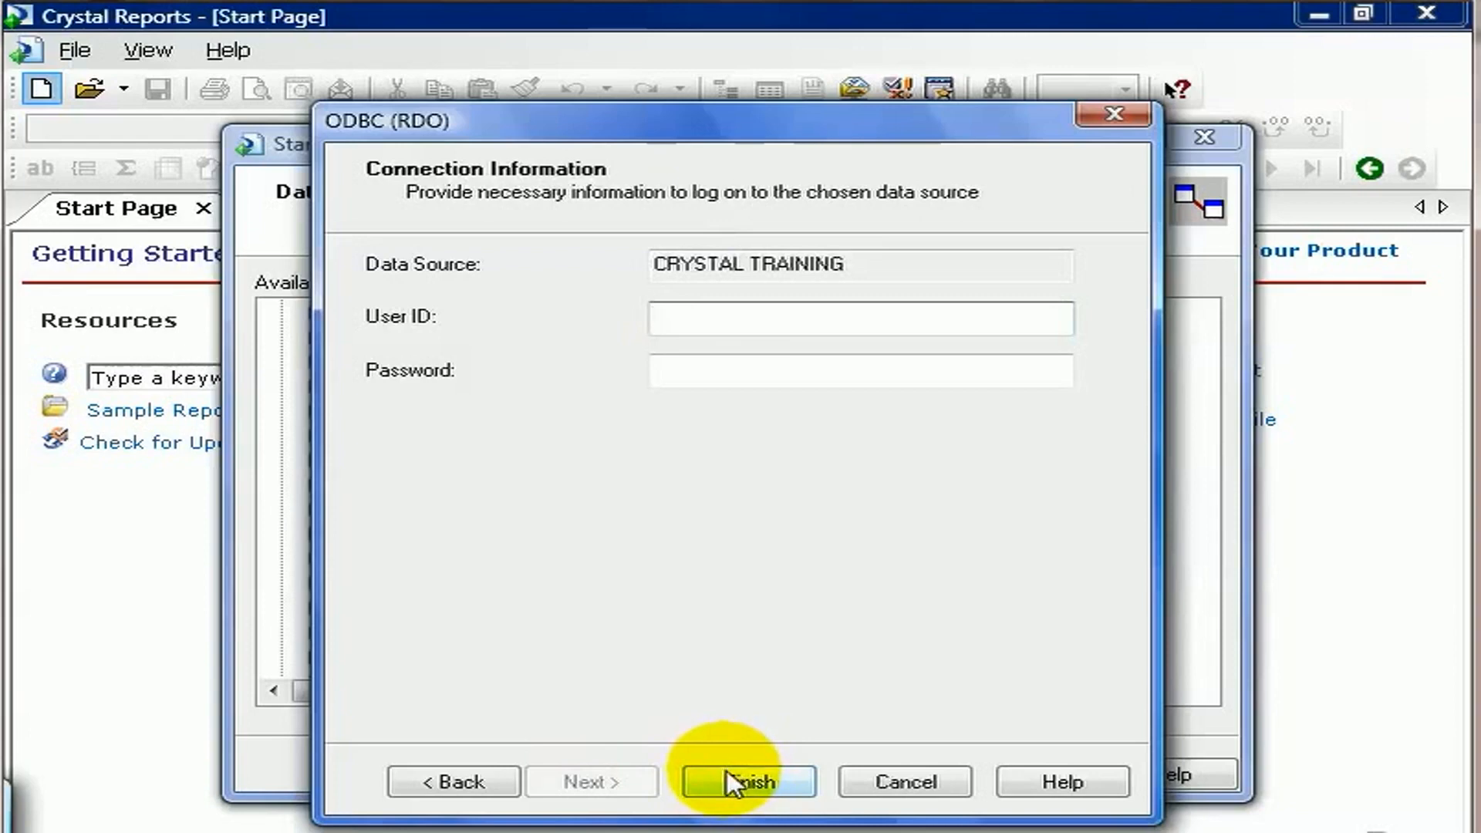
{"action": "left_click", "coordinate": [859, 318]}
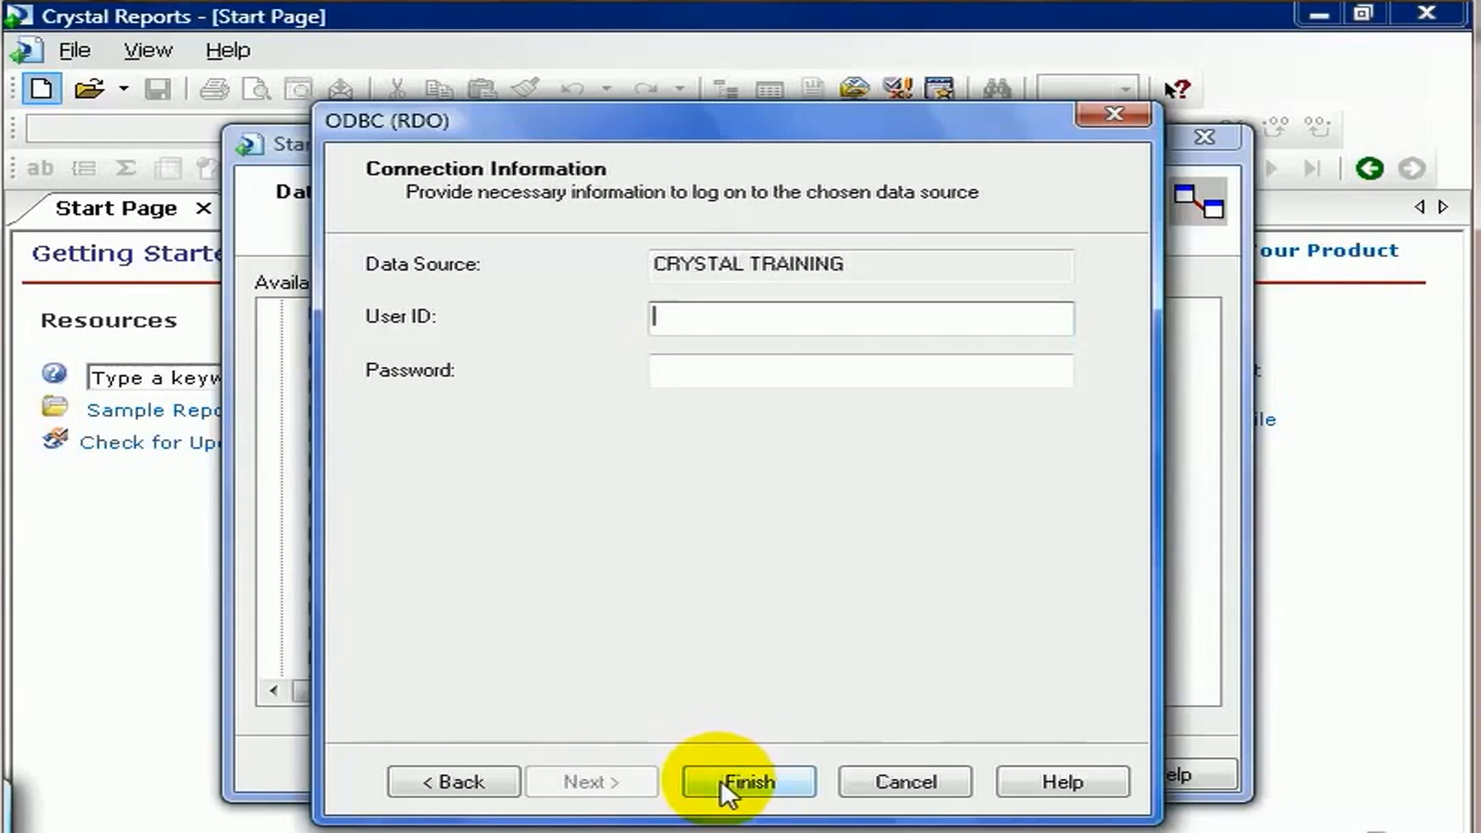
Finish the connection, add the Customer table from CRYSTAL TRAINING, and continue to fields.
{"action": "left_click", "coordinate": [745, 781]}
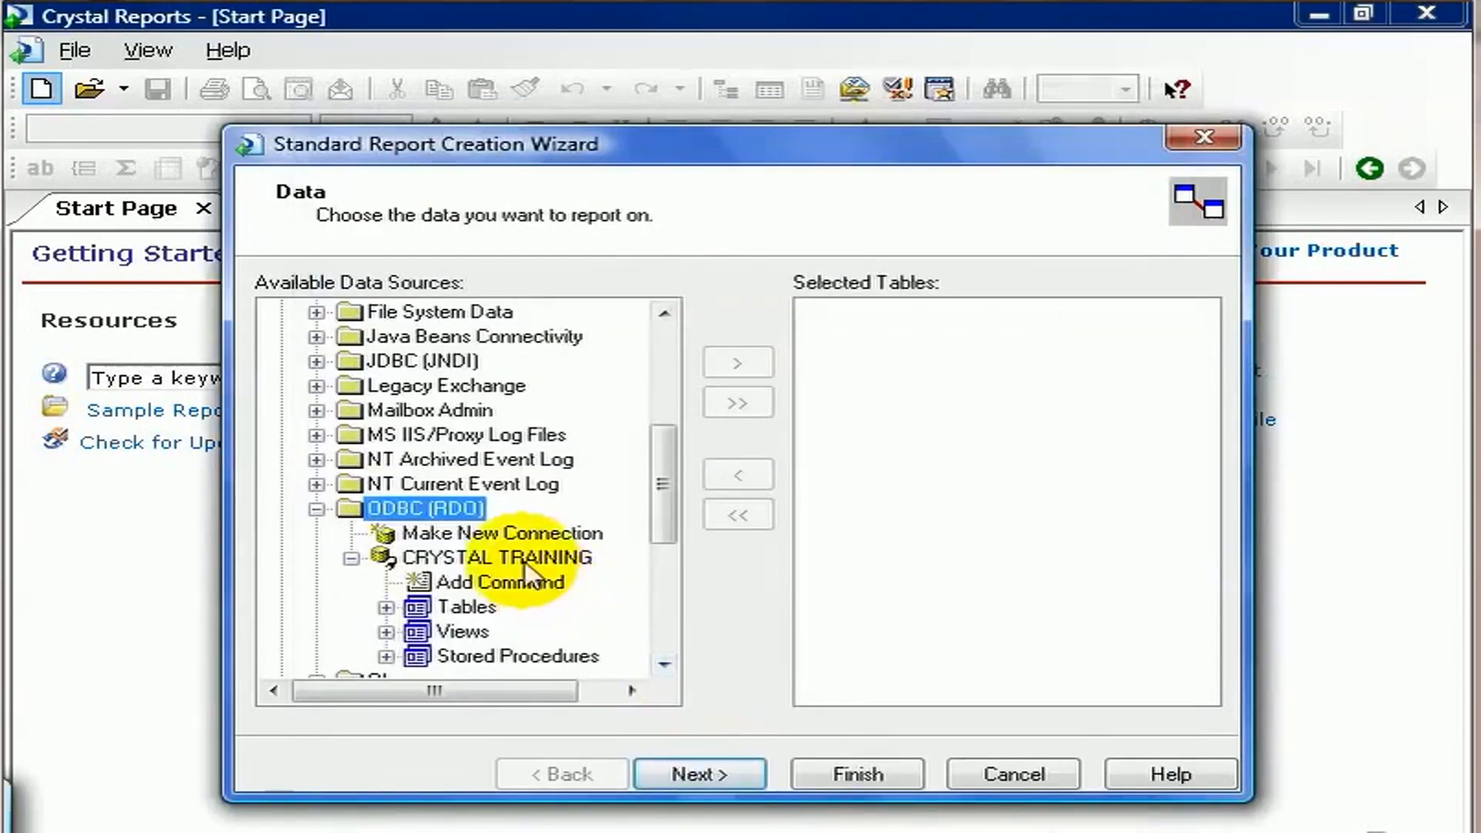
{"action": "left_click", "coordinate": [498, 557]}
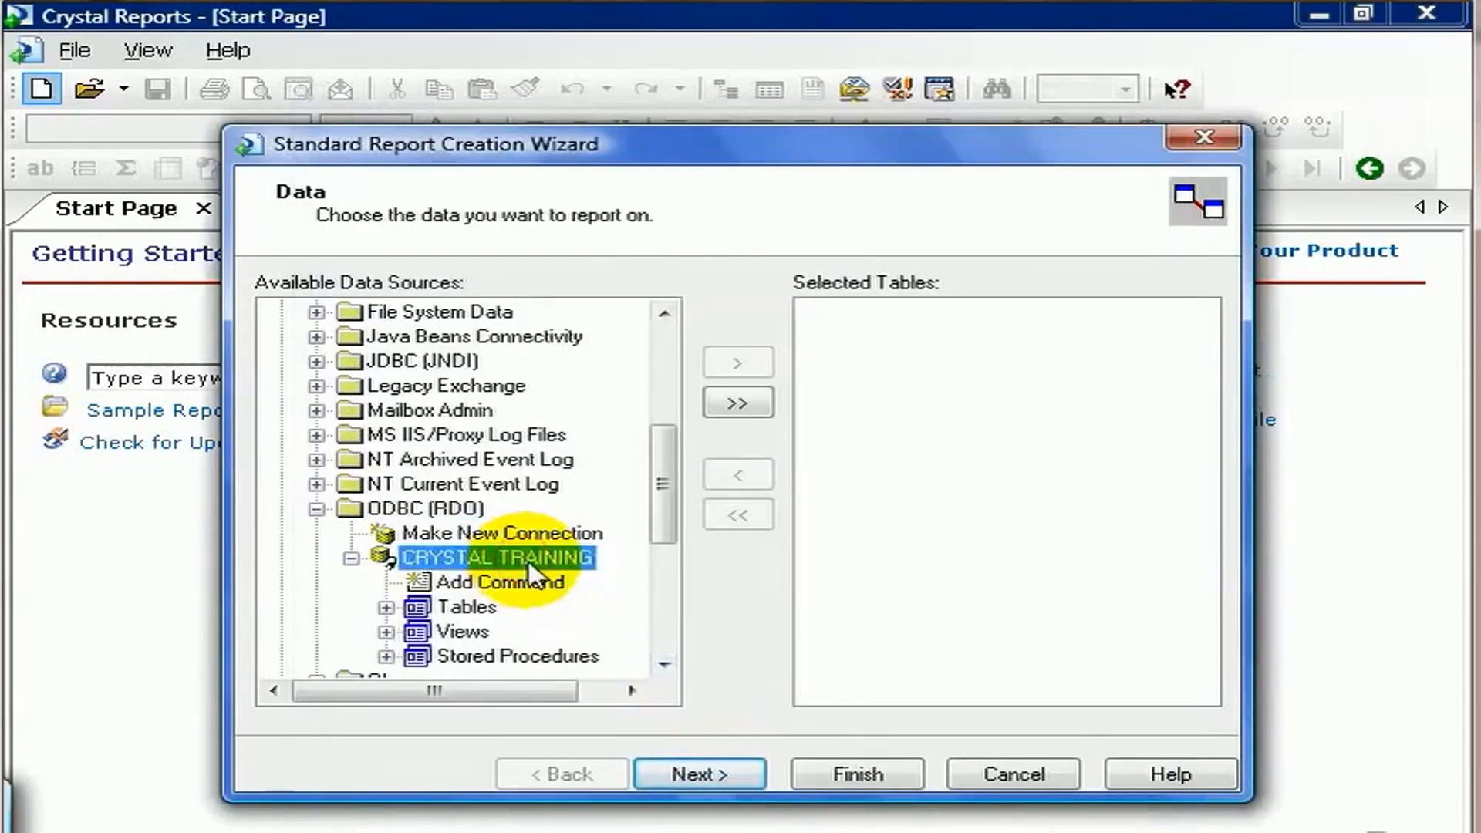
{"action": "left_click", "coordinate": [385, 606]}
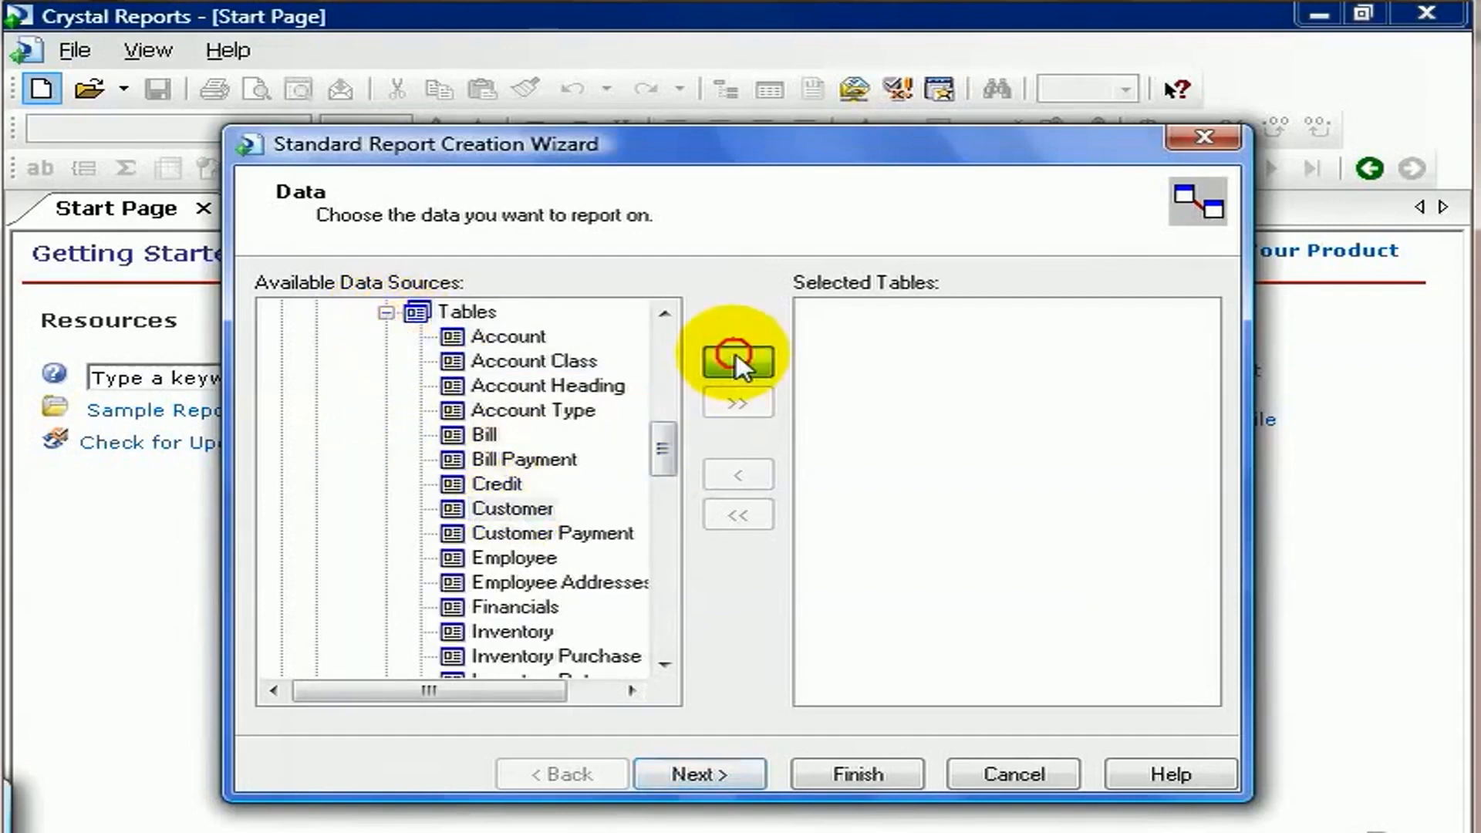
{"action": "left_click", "coordinate": [738, 362]}
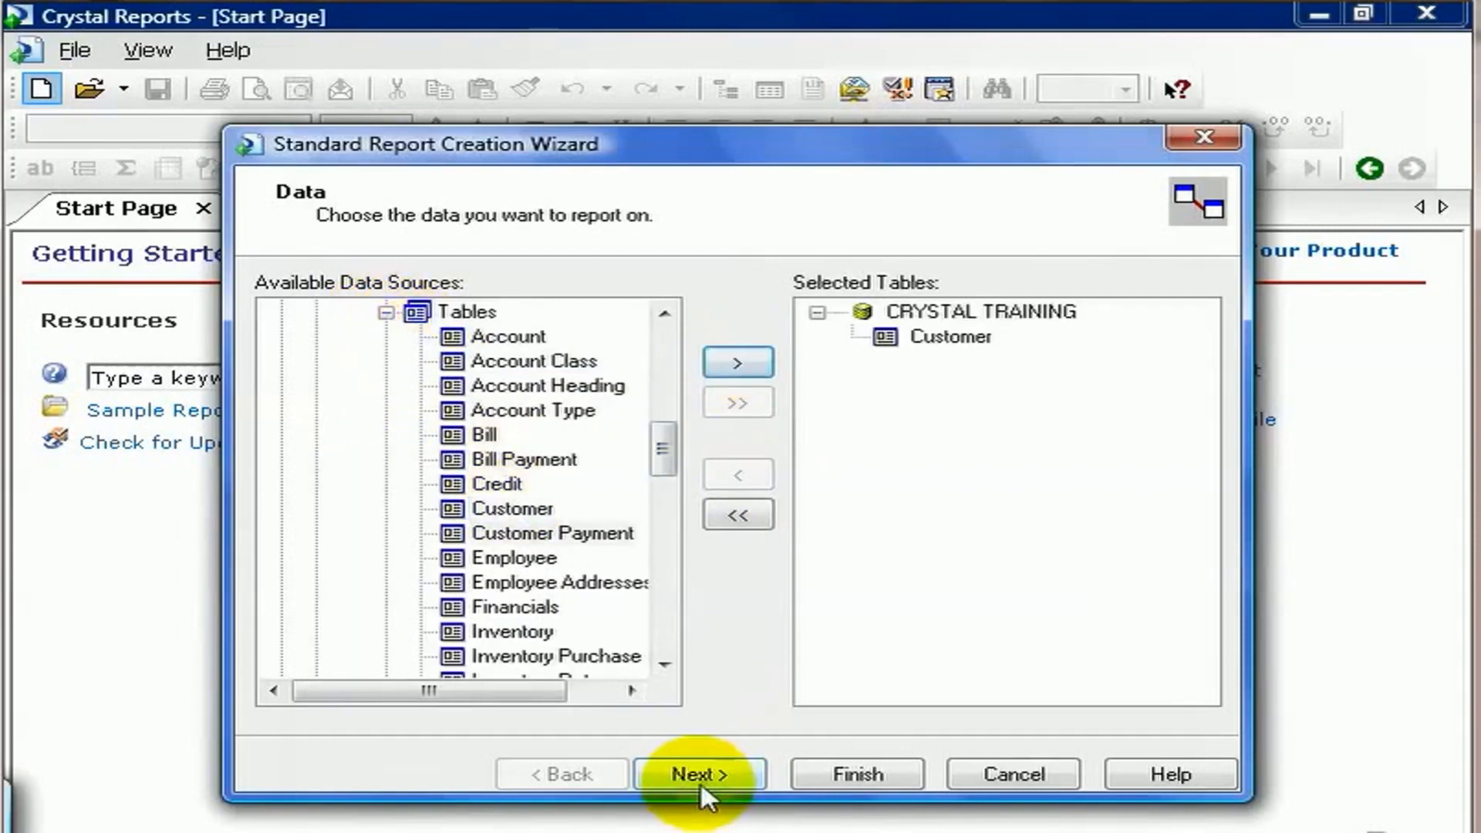
{"action": "left_click", "coordinate": [699, 773]}
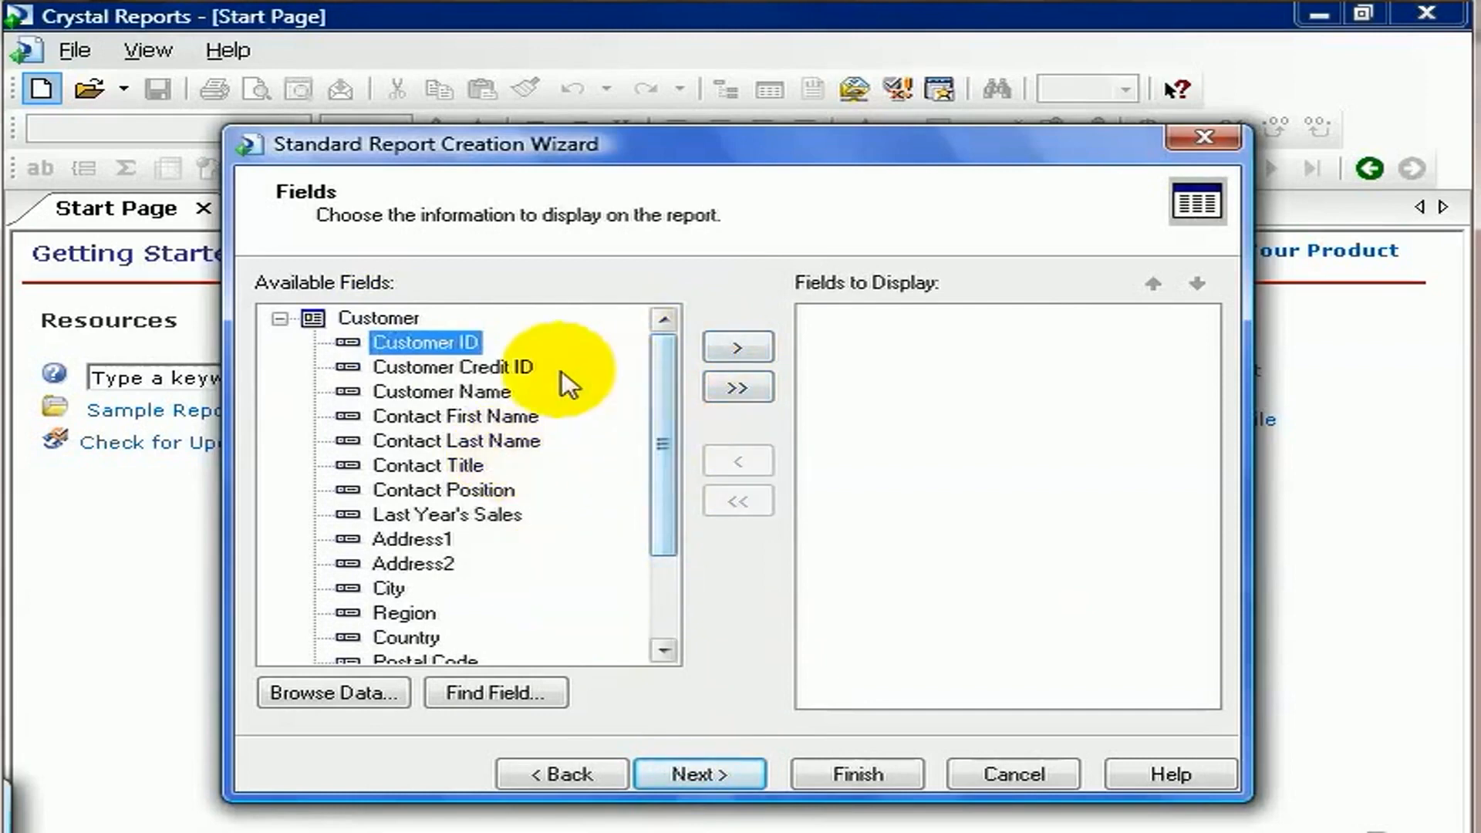
Add all Customer fields to display and finish to generate the report preview.
{"action": "left_click", "coordinate": [738, 387]}
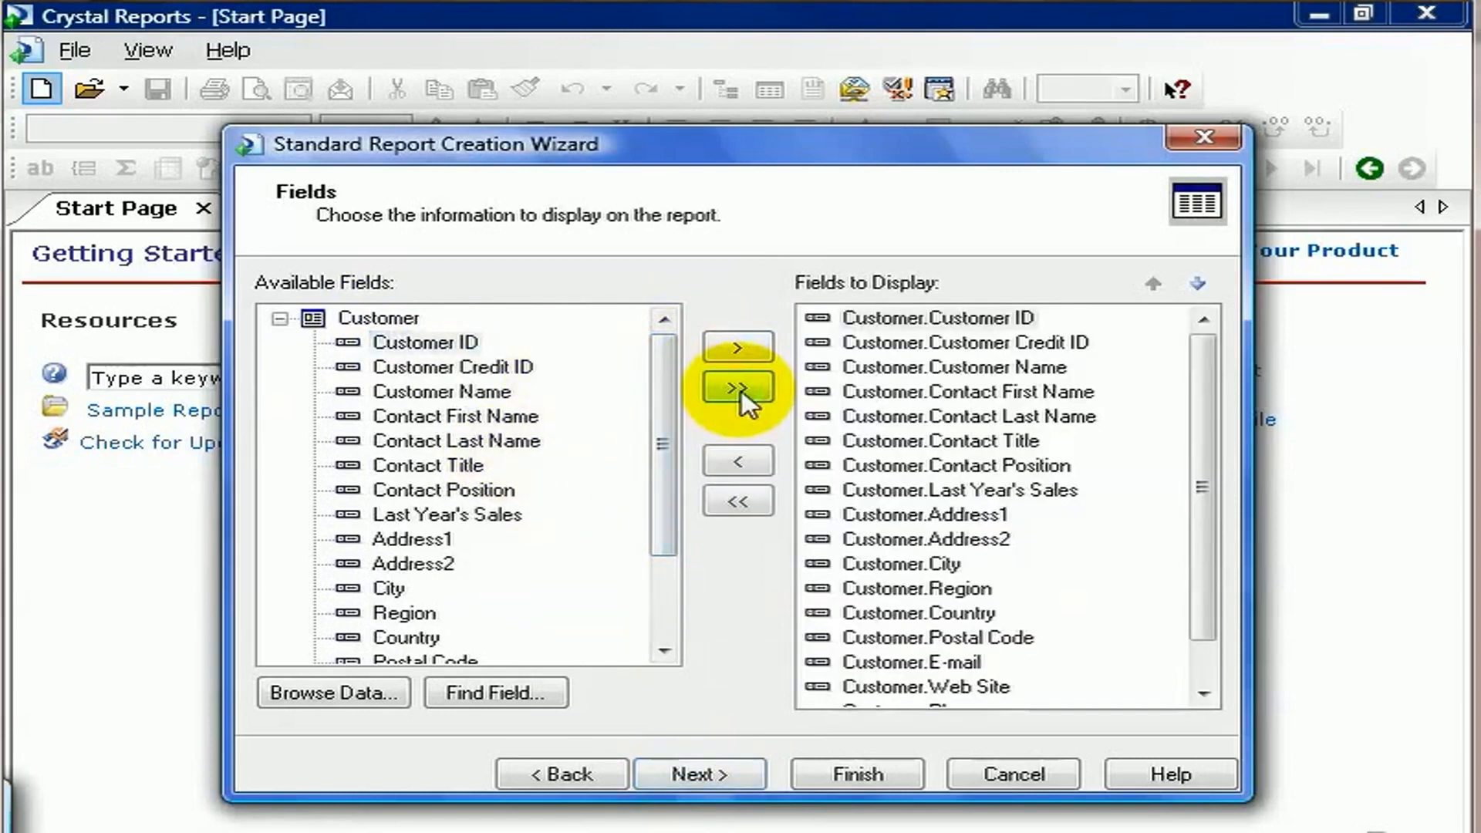
{"action": "mouse_move", "coordinate": [802, 780]}
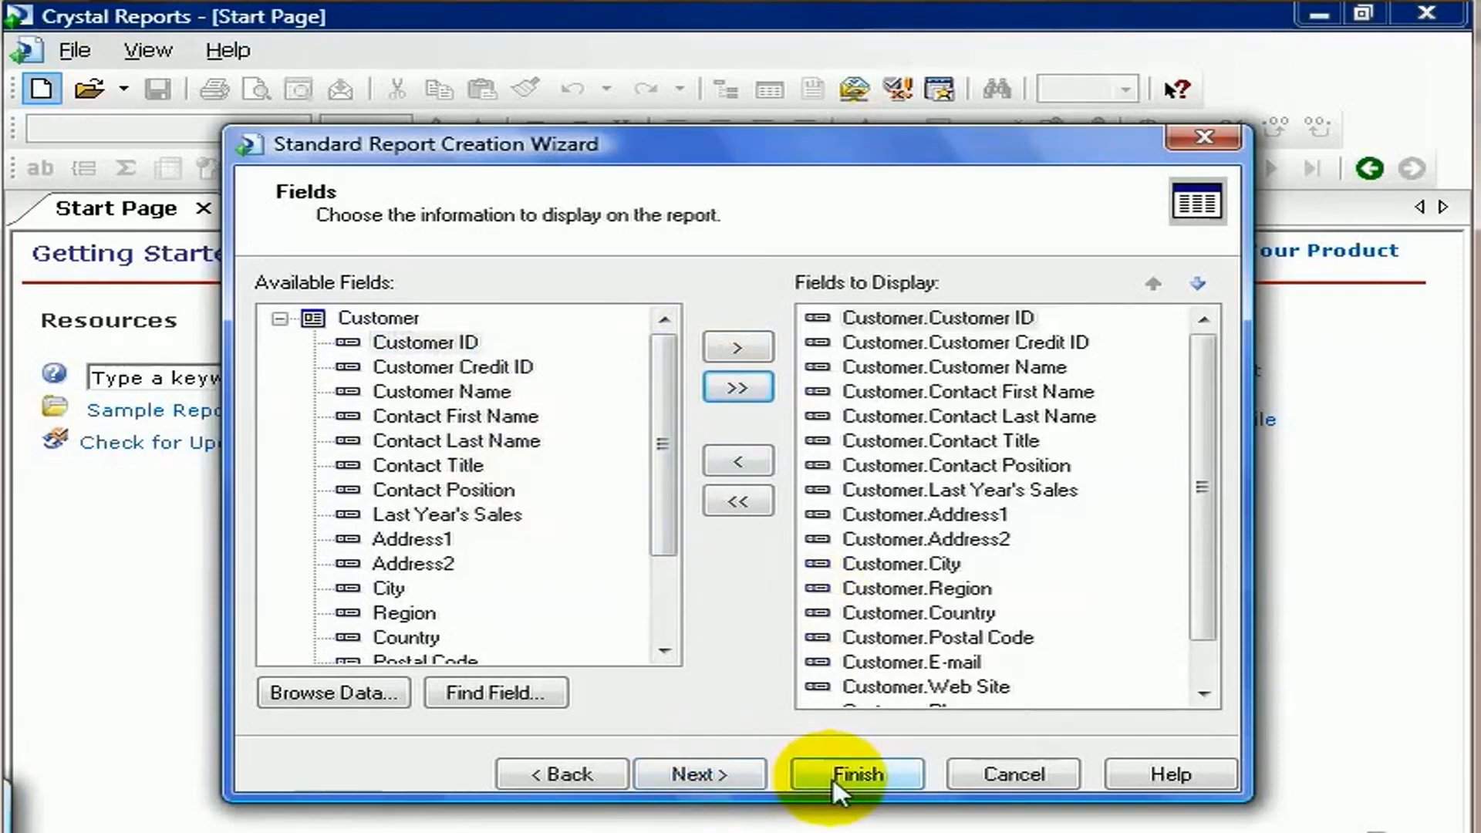
{"action": "left_click", "coordinate": [855, 773]}
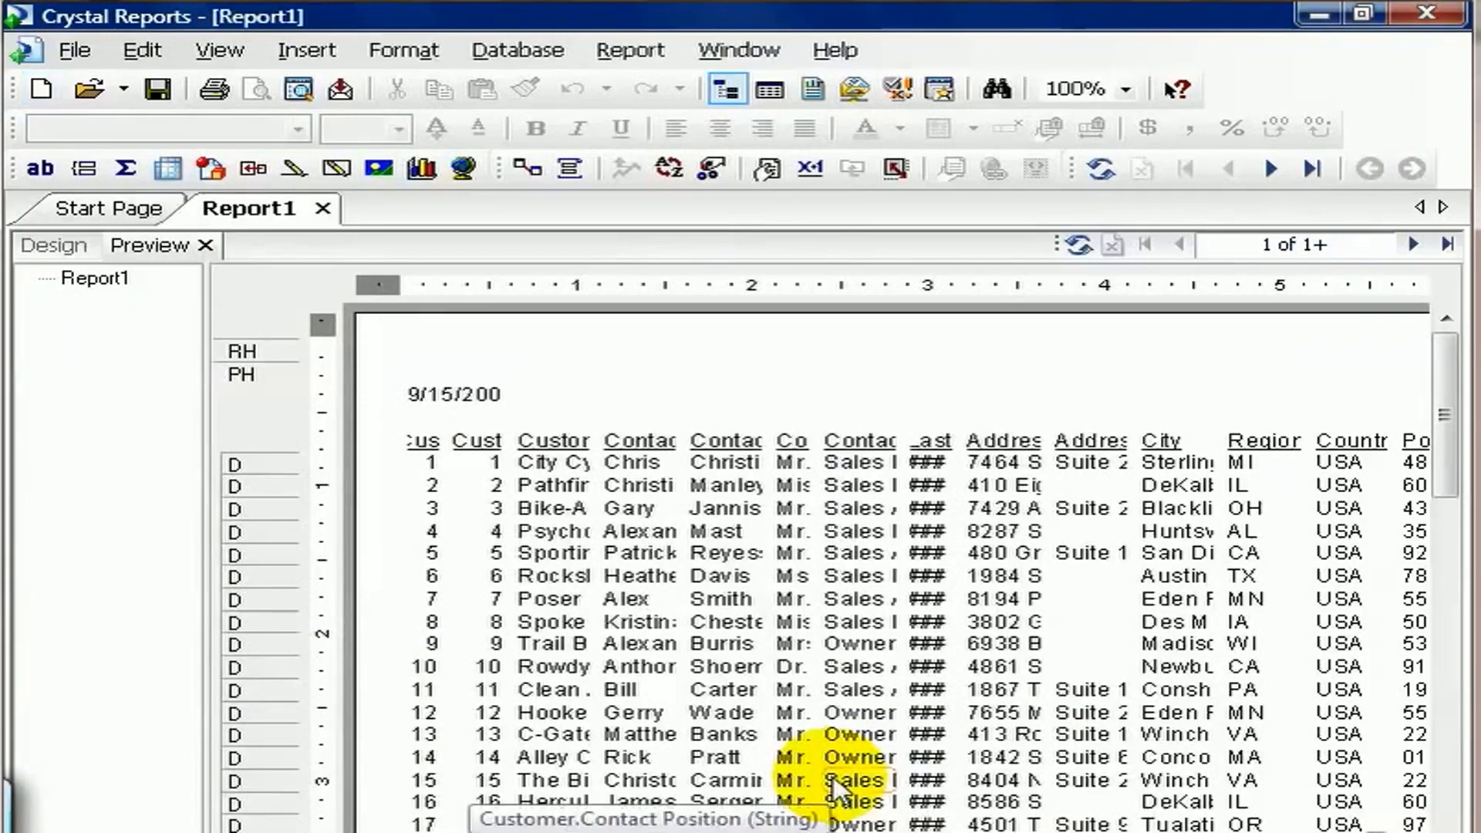